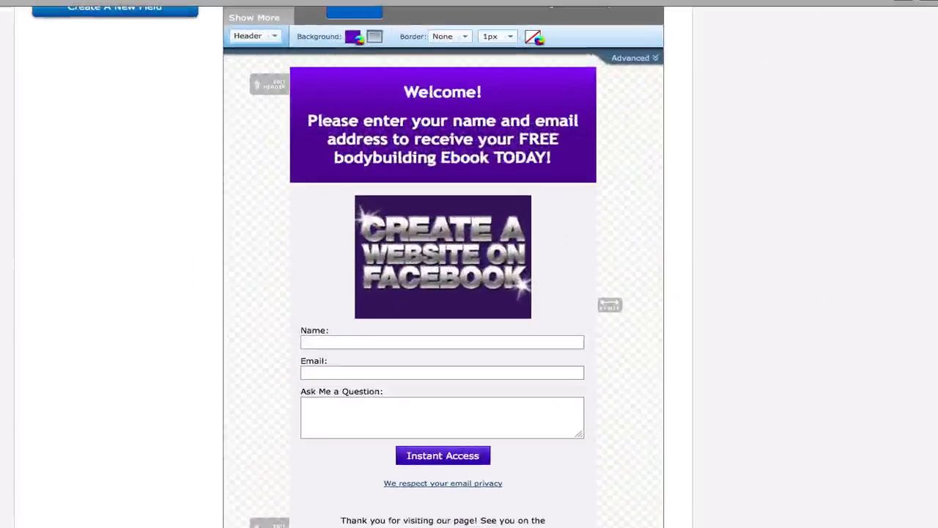
Step: Choose Form Type from the element list, keep In-Line and narrow the width to 496
{"action": "scroll", "scroll_direction": "up", "scroll_amount": 3}
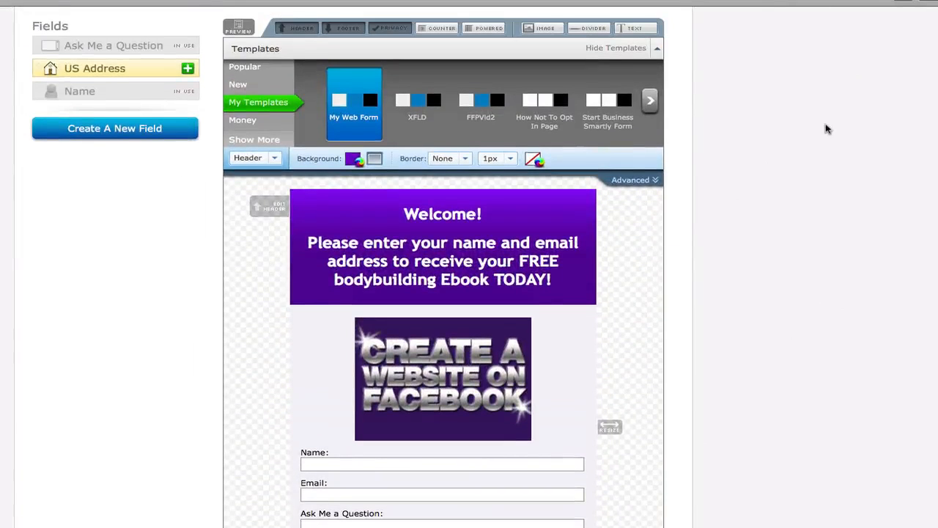
{"action": "scroll", "scroll_direction": "down", "scroll_amount": 3}
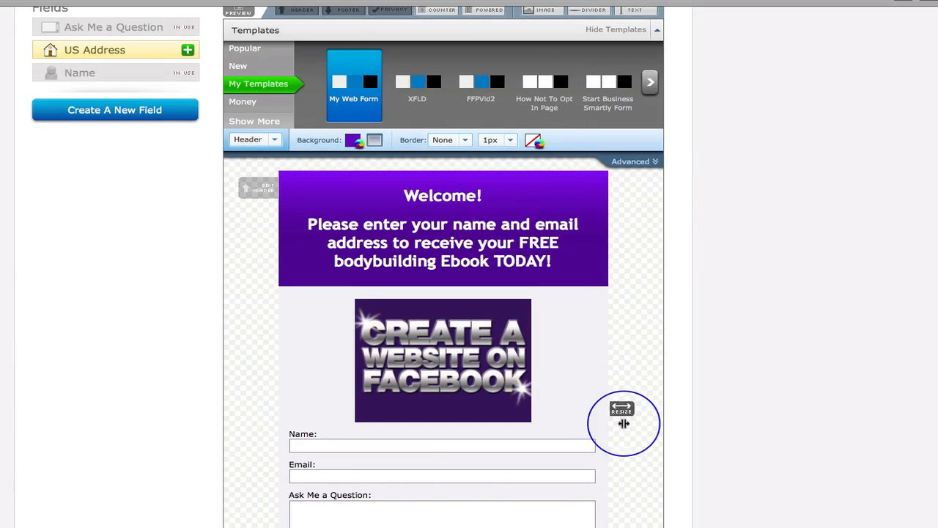
{"action": "mouse_move", "coordinate": [537, 340]}
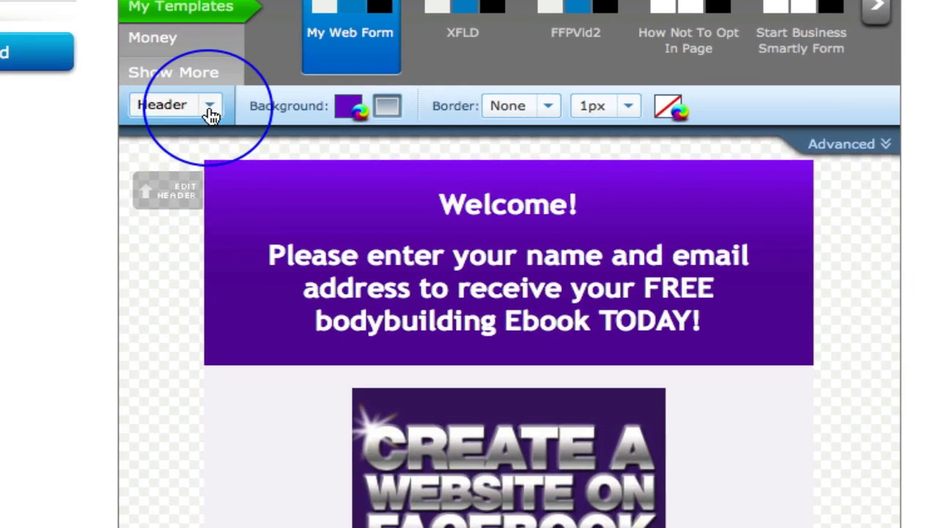
{"action": "left_click", "coordinate": [212, 106]}
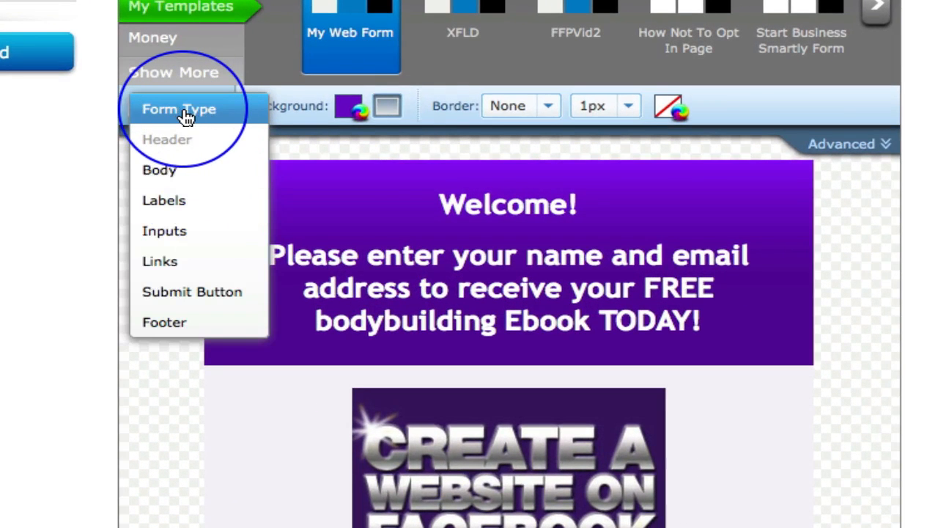
{"action": "left_click", "coordinate": [178, 109]}
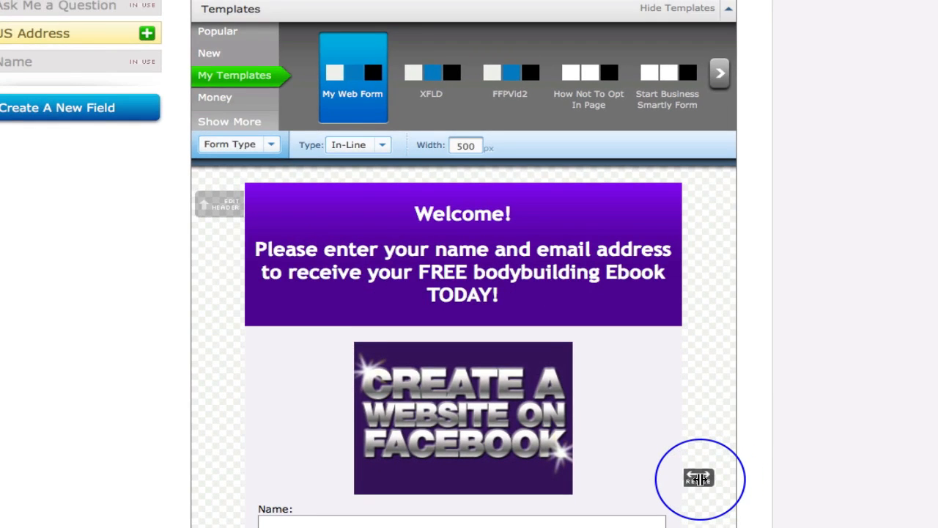
{"action": "scroll", "scroll_direction": "down", "scroll_amount": 3}
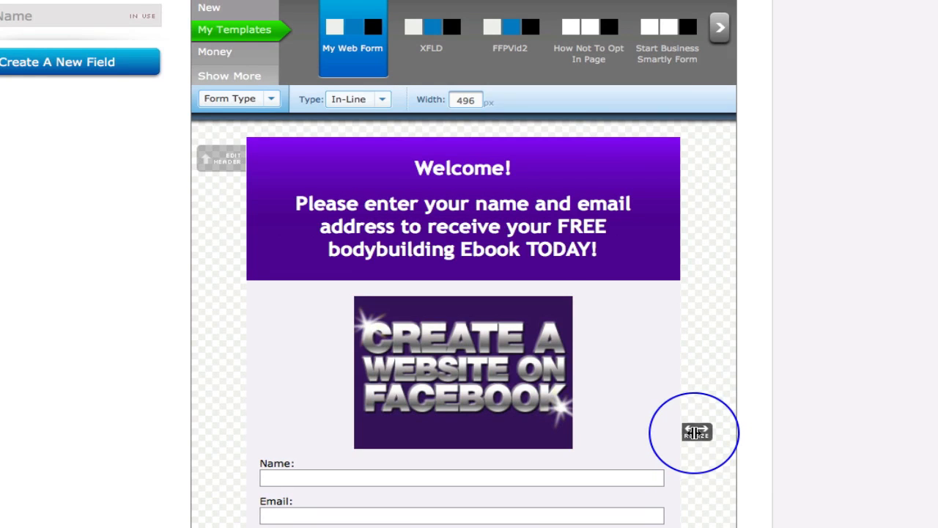
{"action": "scroll", "scroll_direction": "down", "scroll_amount": 3}
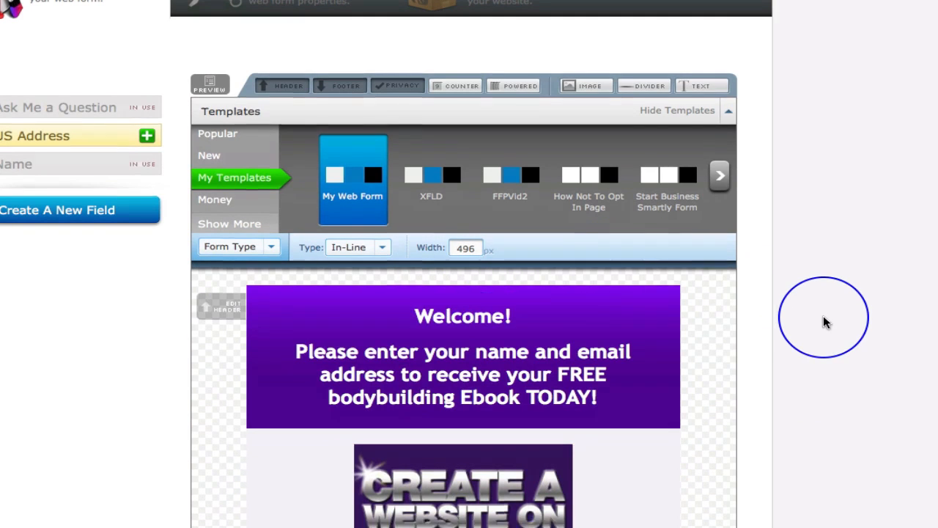
Step: Save the web form and continue to Step 2 Settings for 'My Web Form'
{"action": "scroll", "scroll_direction": "down", "scroll_amount": 3}
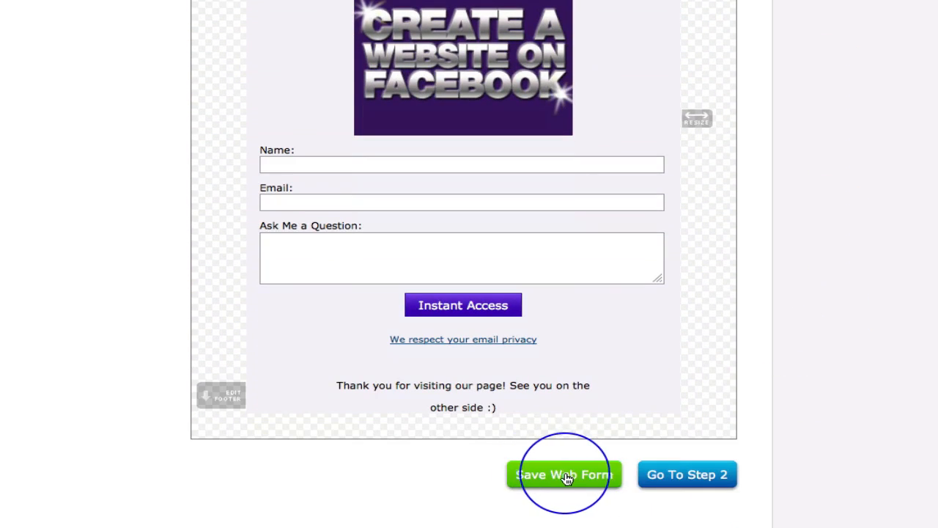
{"action": "left_click", "coordinate": [563, 475]}
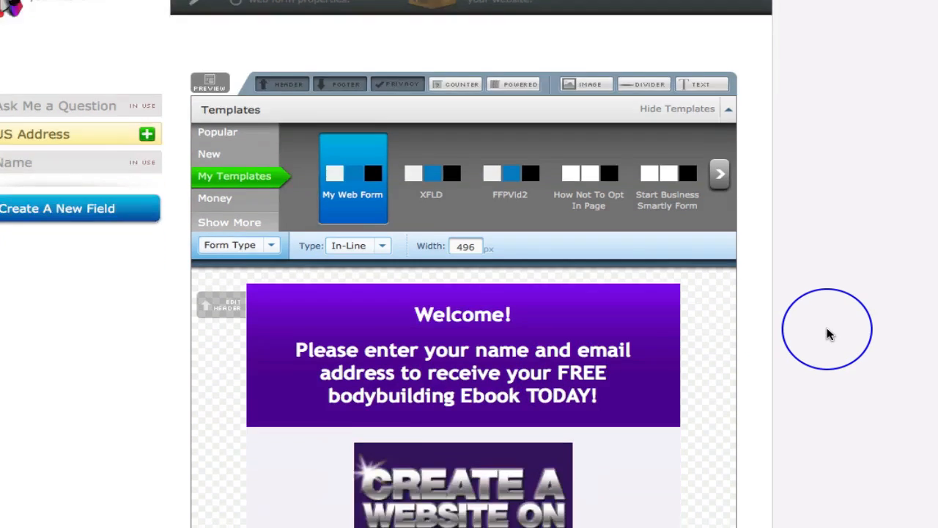
{"action": "scroll", "scroll_direction": "down", "scroll_amount": 3}
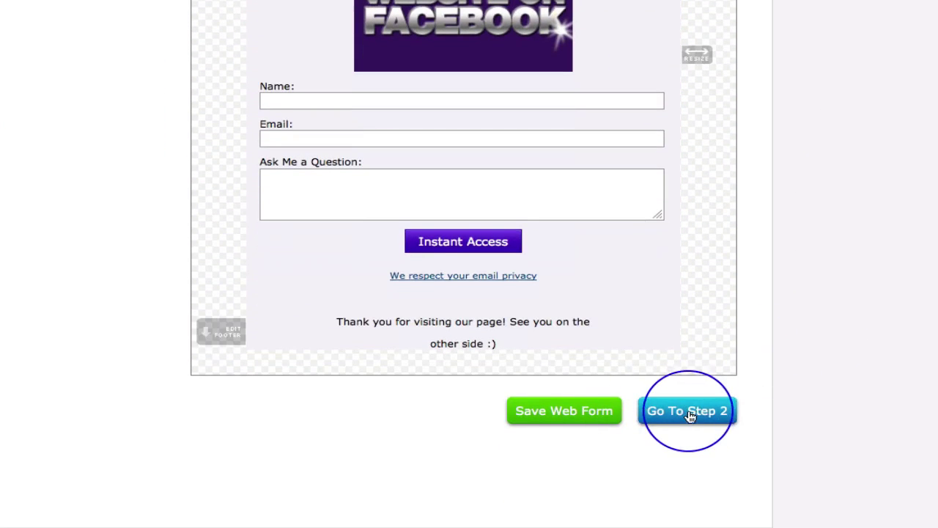
{"action": "left_click", "coordinate": [686, 410]}
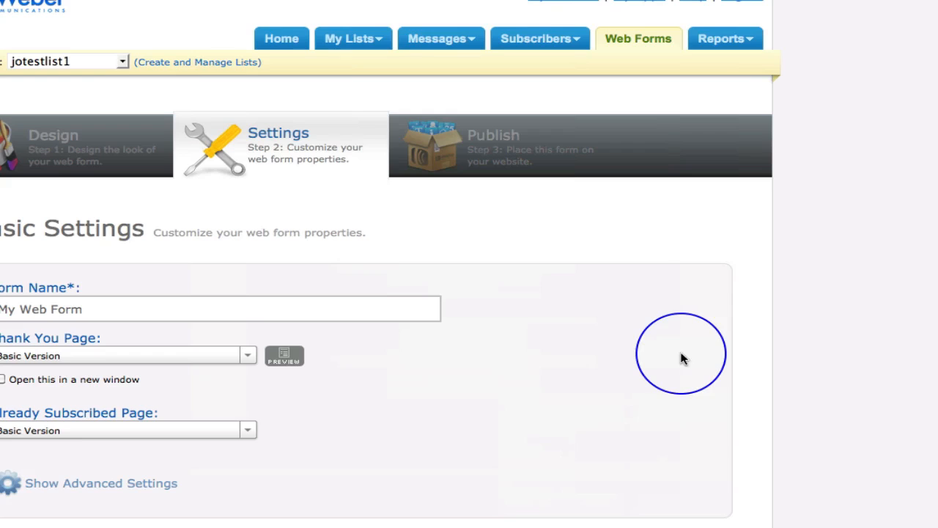
{"action": "scroll", "scroll_direction": "down", "scroll_amount": 3}
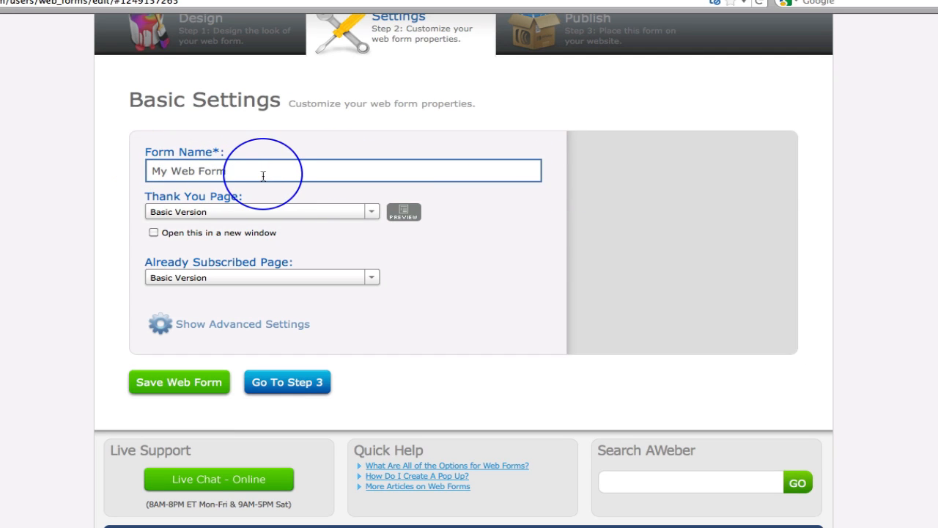
{"action": "mouse_move", "coordinate": [308, 170]}
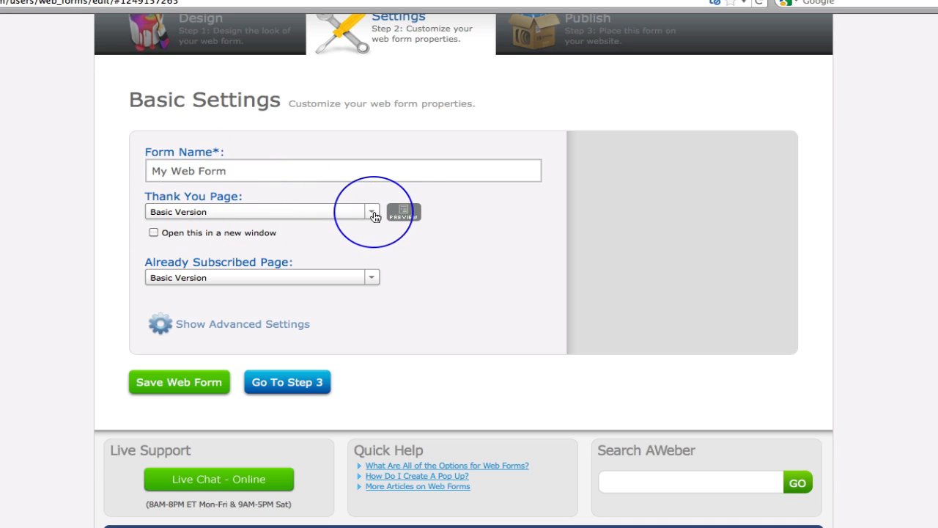
Step: Preview the Basic thank-you page, then choose and preview the Audio version
{"action": "left_click", "coordinate": [402, 213]}
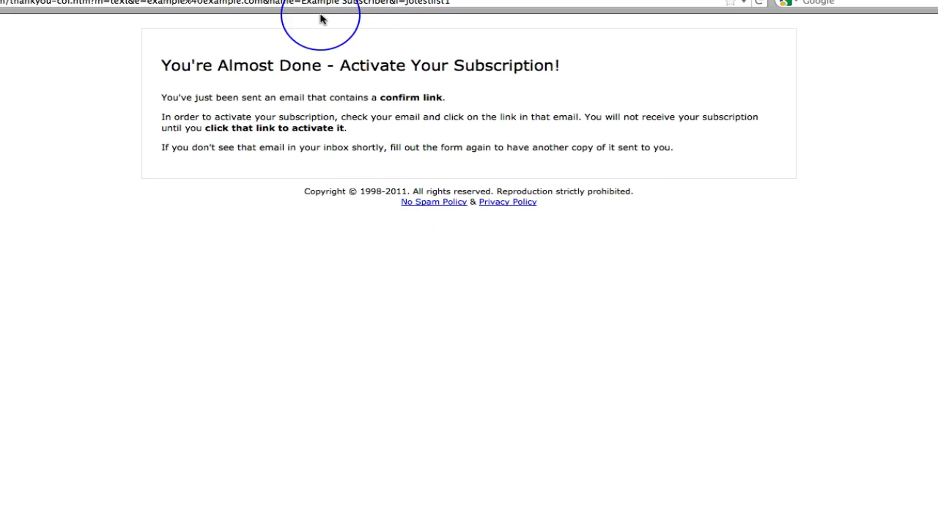
{"action": "mouse_move", "coordinate": [359, 188]}
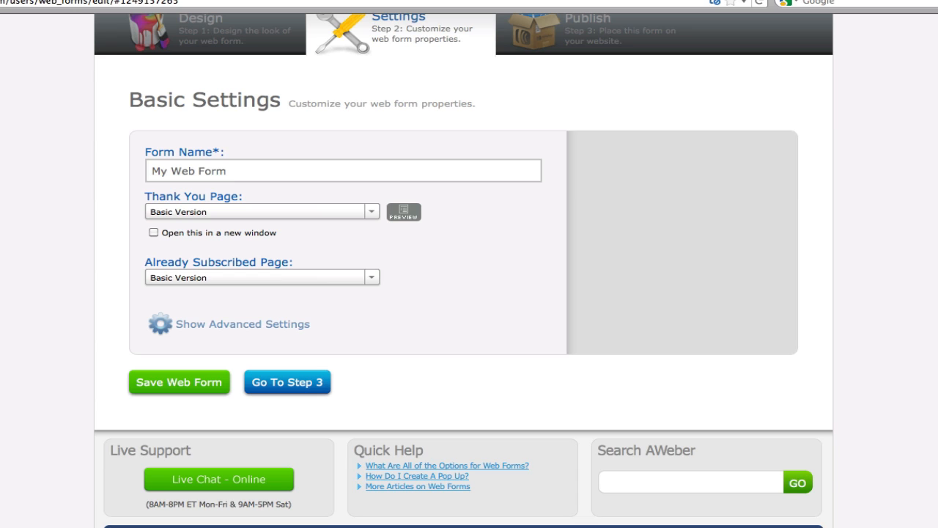
{"action": "left_click", "coordinate": [372, 211]}
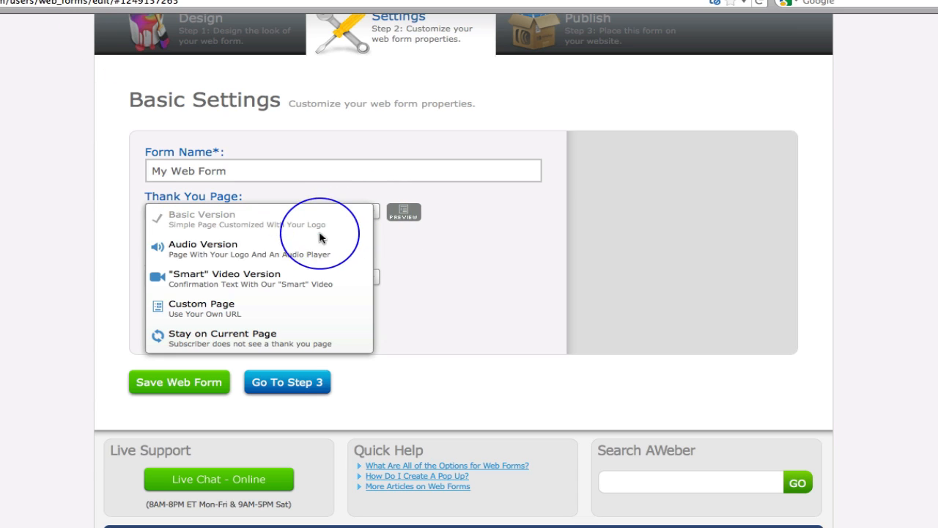
{"action": "left_click", "coordinate": [202, 244]}
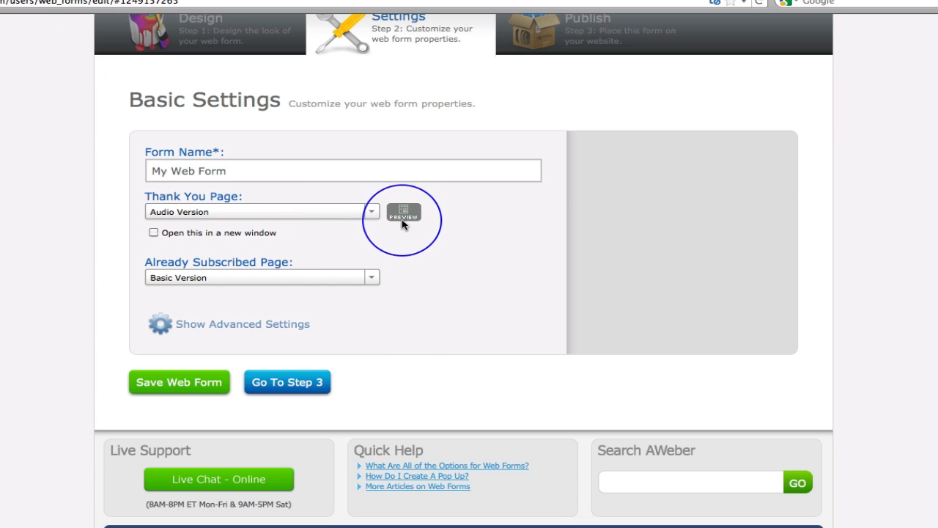
{"action": "left_click", "coordinate": [403, 214]}
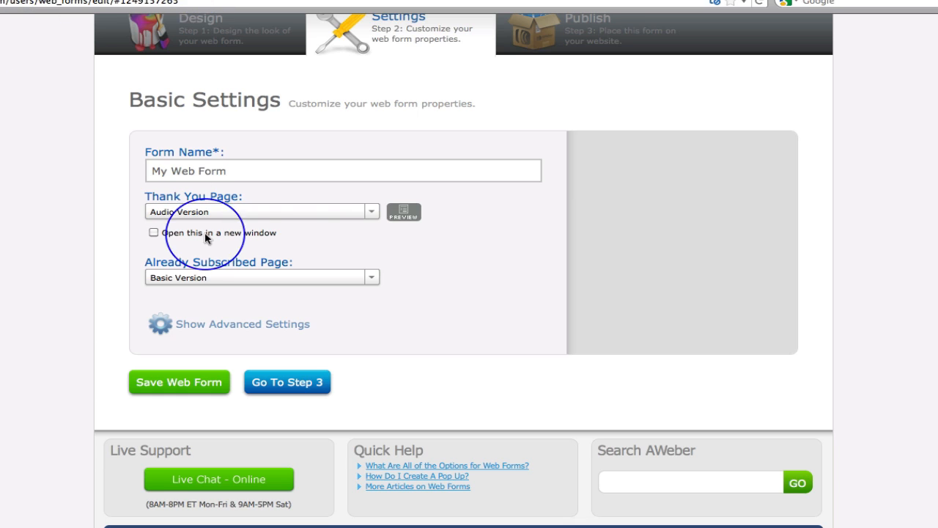
Step: Try the Smart Video thank-you page, then set it to Custom Page with an empty URL
{"action": "left_click", "coordinate": [371, 211]}
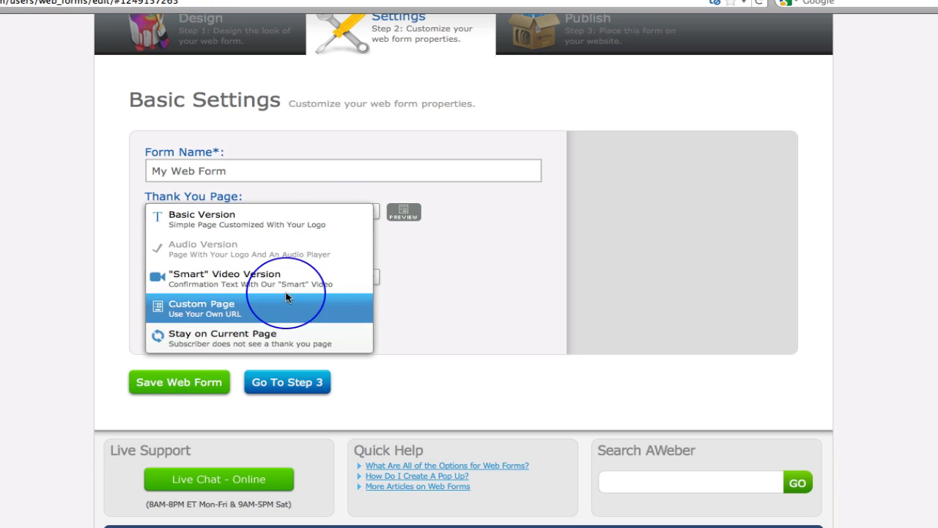
{"action": "left_click", "coordinate": [214, 278]}
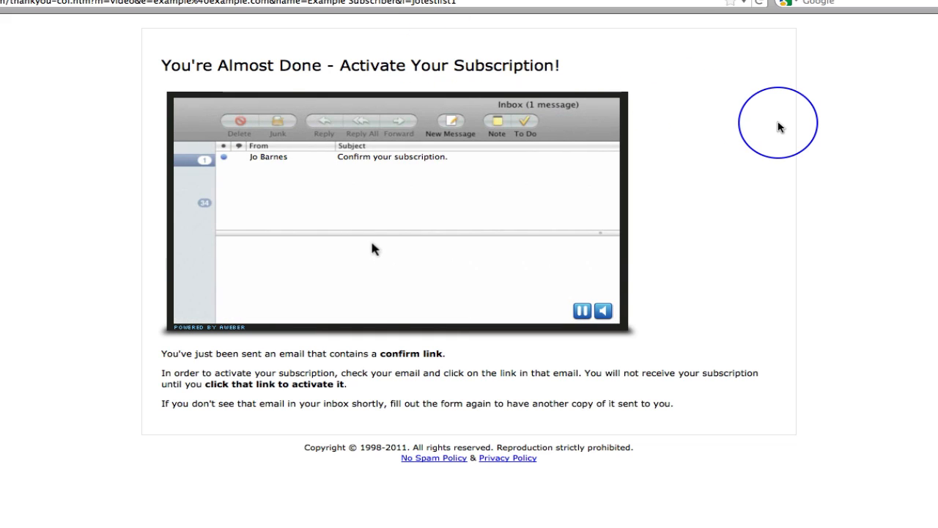
{"action": "mouse_move", "coordinate": [462, 169]}
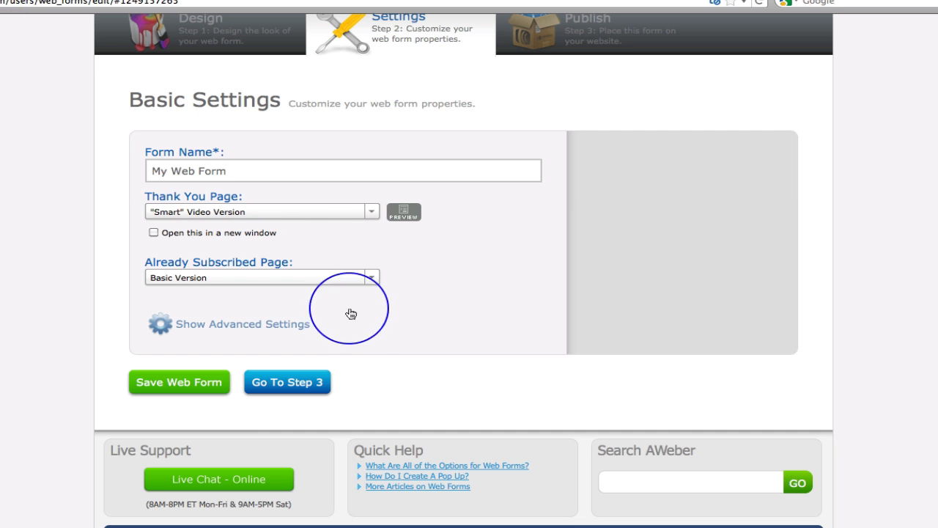
{"action": "left_click", "coordinate": [372, 211]}
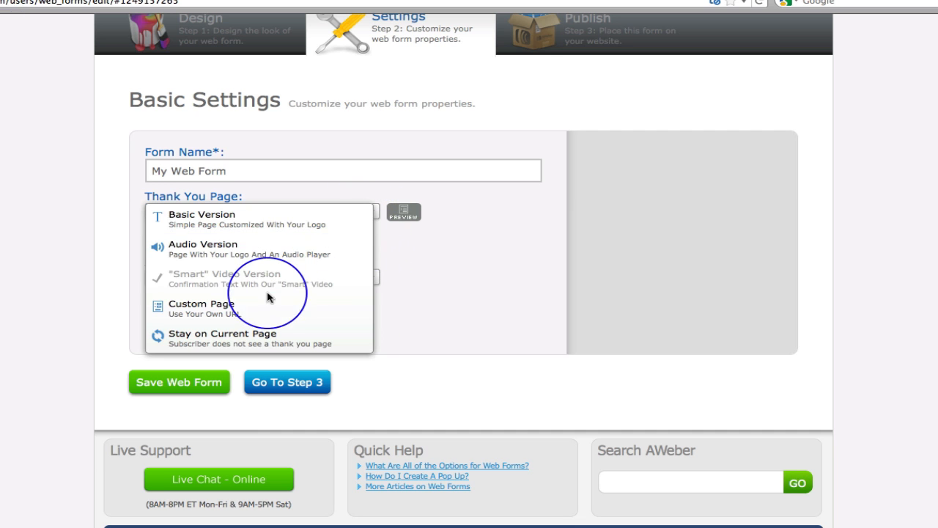
{"action": "left_click", "coordinate": [199, 304]}
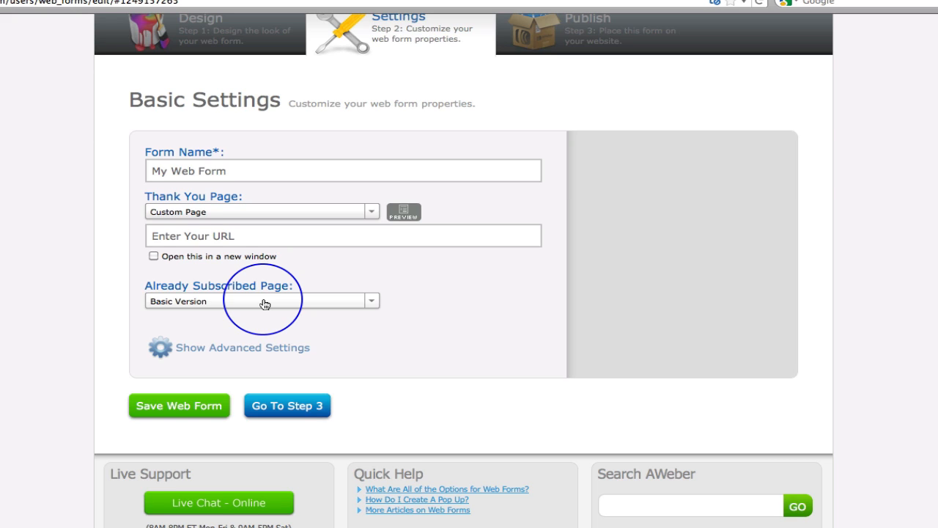
Step: Set the thank-you page back to Smart Video Version and continue to Step 3 Publish
{"action": "left_click", "coordinate": [373, 211]}
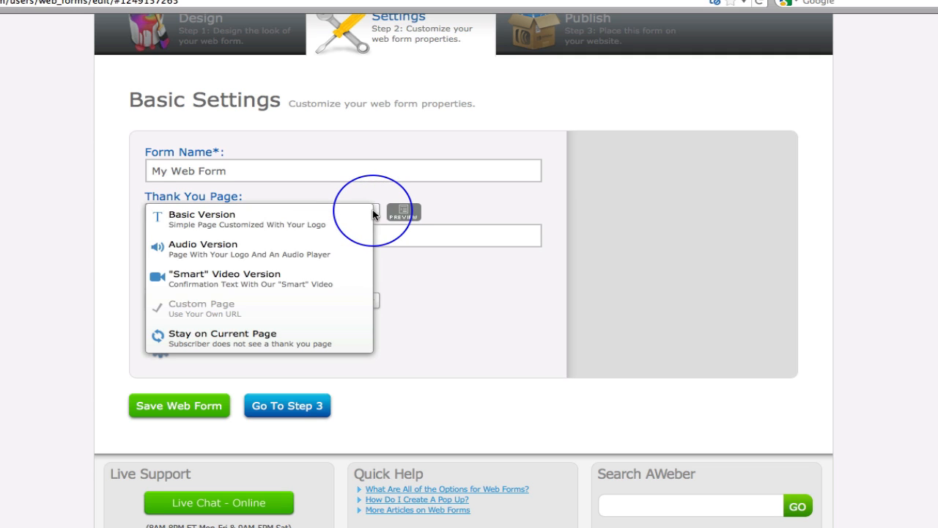
{"action": "left_click", "coordinate": [225, 279]}
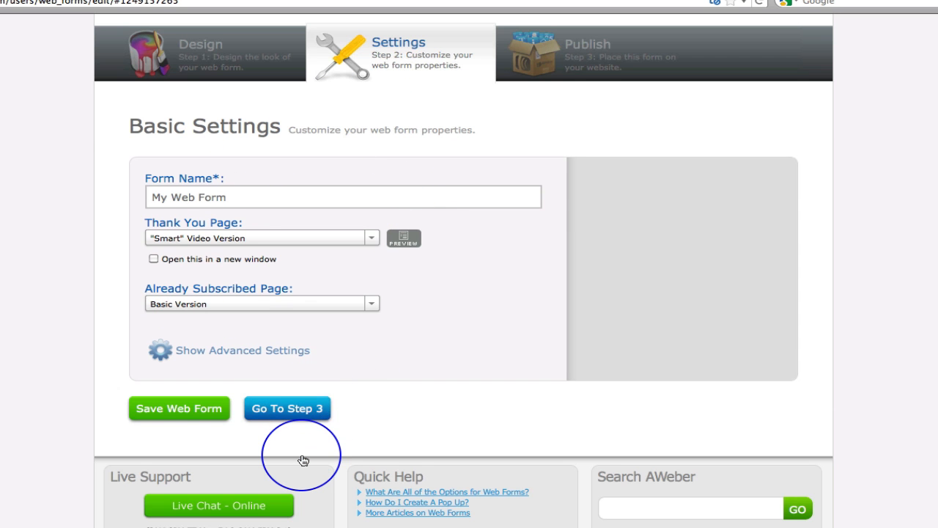
{"action": "left_click", "coordinate": [287, 407]}
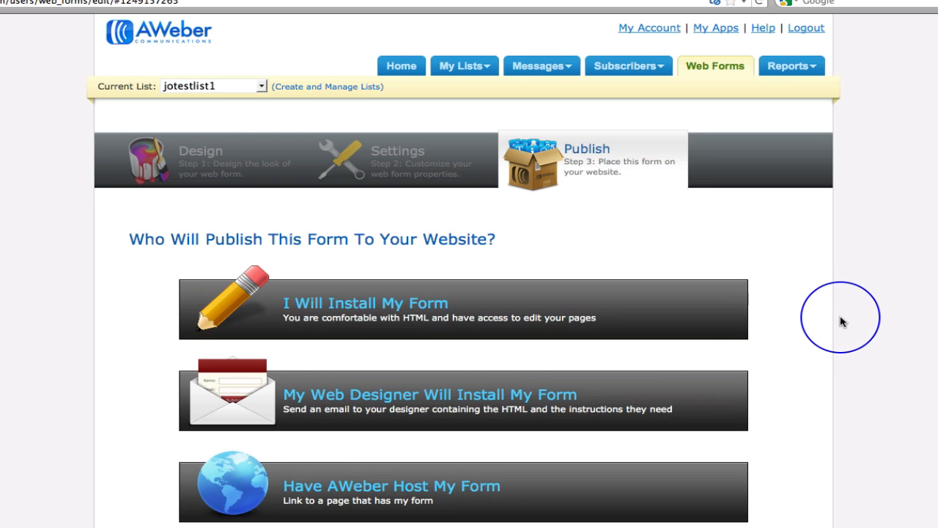
Step: Choose I Will Install My Form to reveal the installation code
{"action": "scroll", "scroll_direction": "down", "scroll_amount": 3}
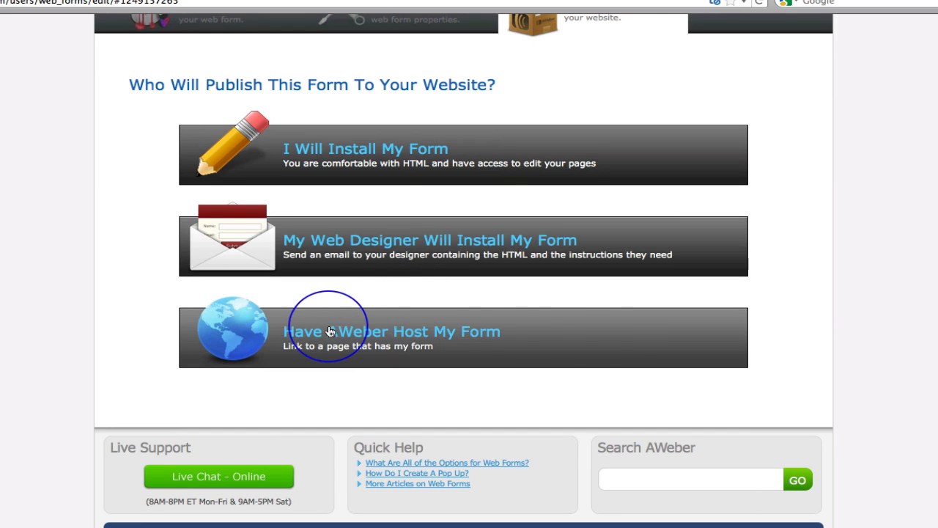
{"action": "scroll", "scroll_direction": "up", "scroll_amount": 3}
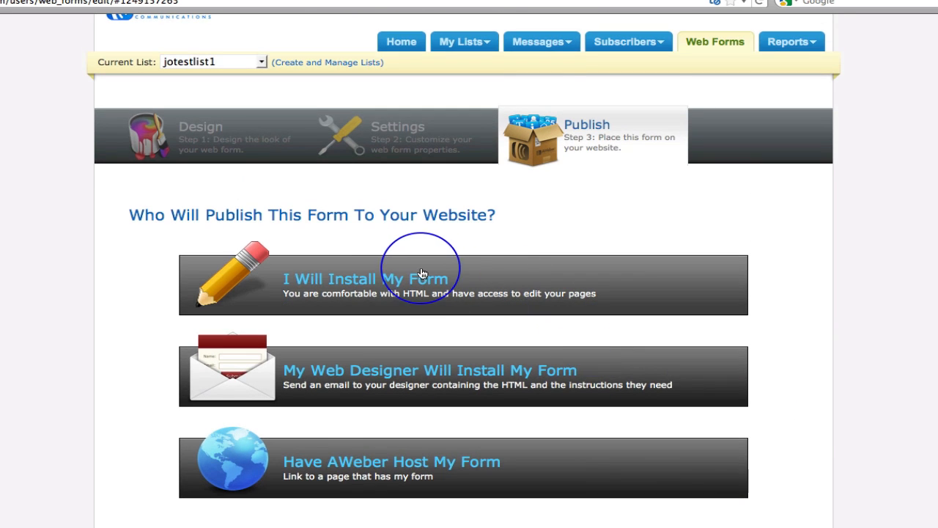
{"action": "mouse_move", "coordinate": [374, 280]}
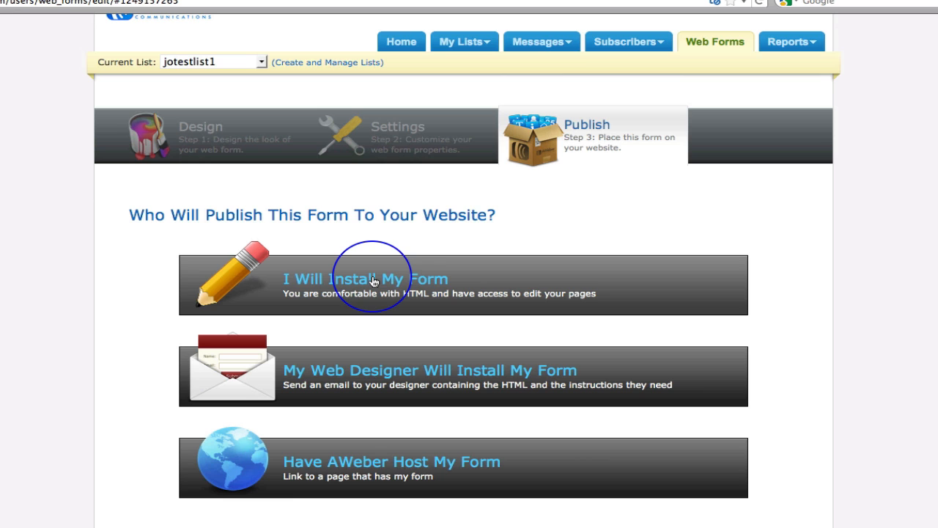
{"action": "left_click", "coordinate": [364, 279]}
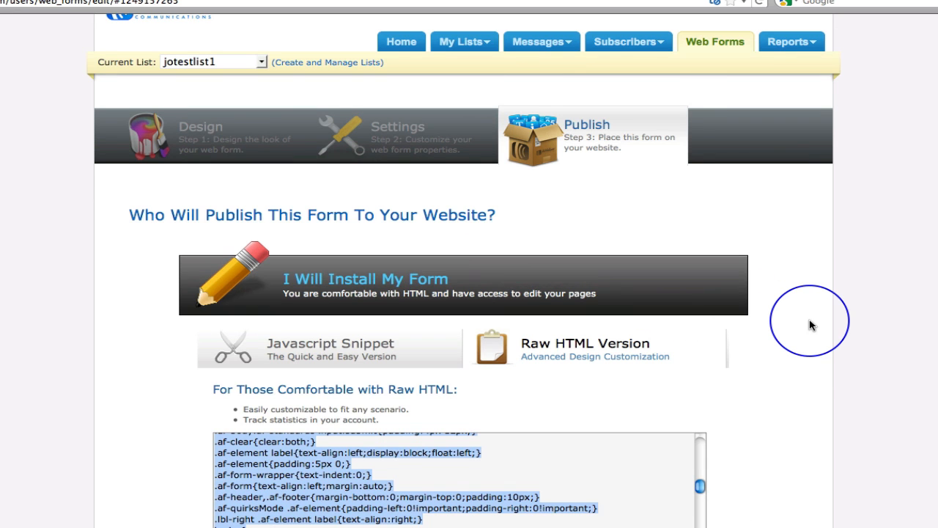
{"action": "scroll", "scroll_direction": "down", "scroll_amount": 3}
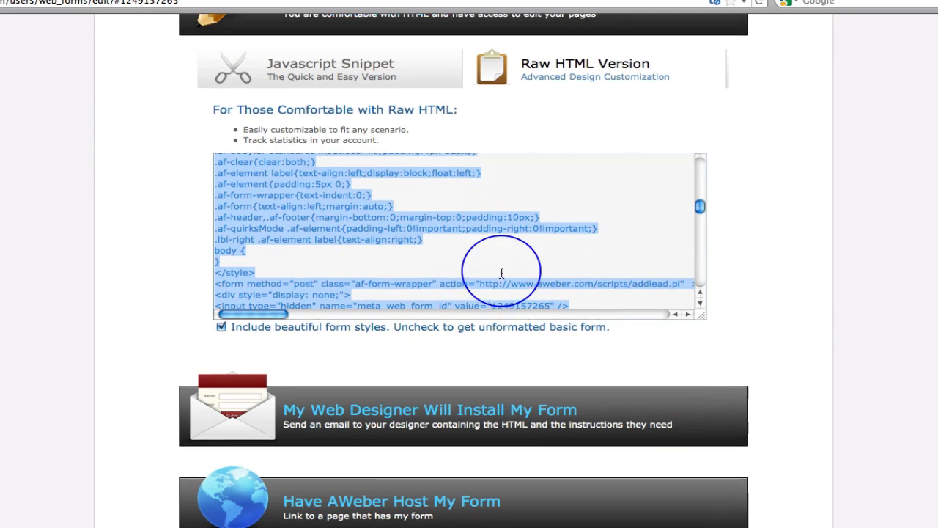
{"action": "scroll", "scroll_direction": "up", "scroll_amount": 3}
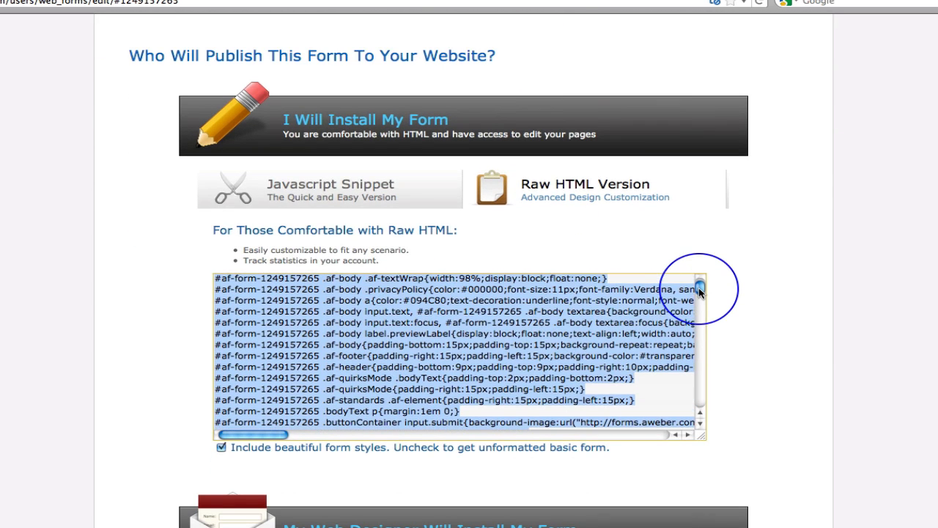
{"action": "mouse_move", "coordinate": [335, 189]}
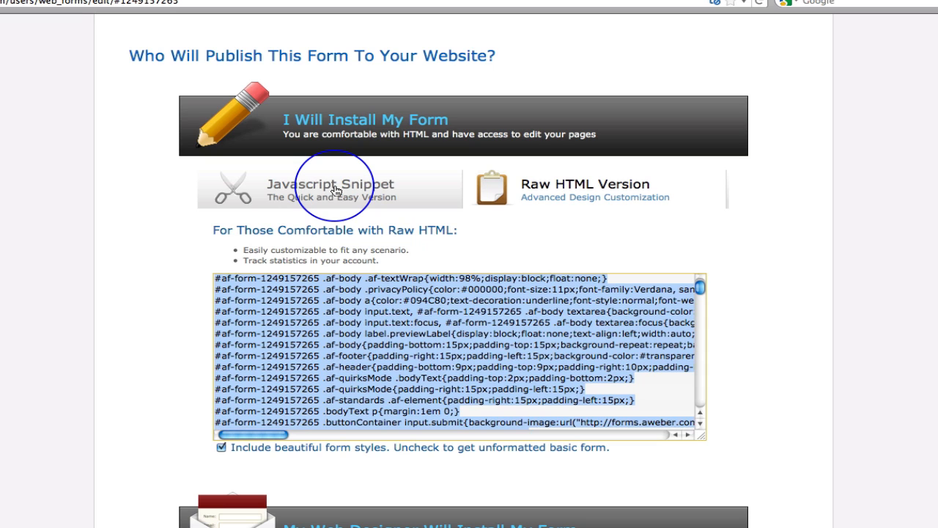
Step: View the Javascript Snippet, then return to the Raw HTML Version of the form code
{"action": "left_click", "coordinate": [330, 189]}
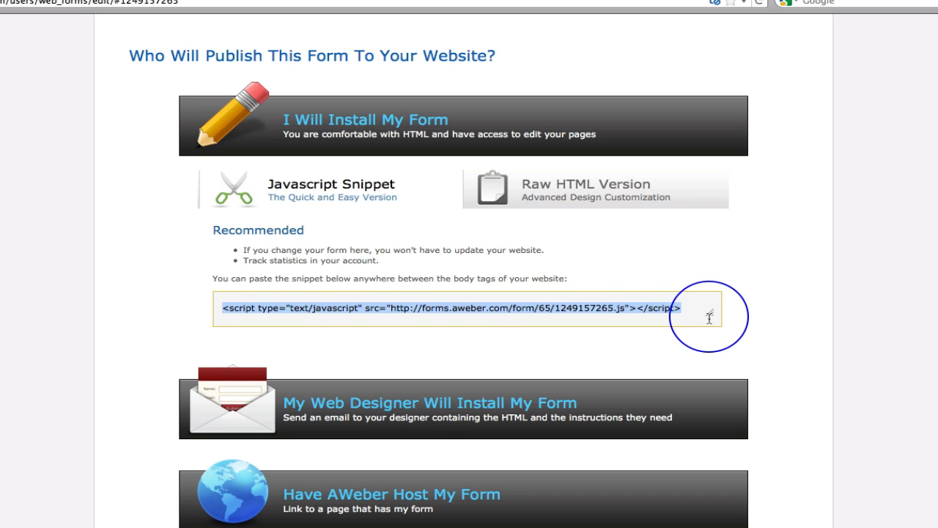
{"action": "left_click", "coordinate": [594, 190]}
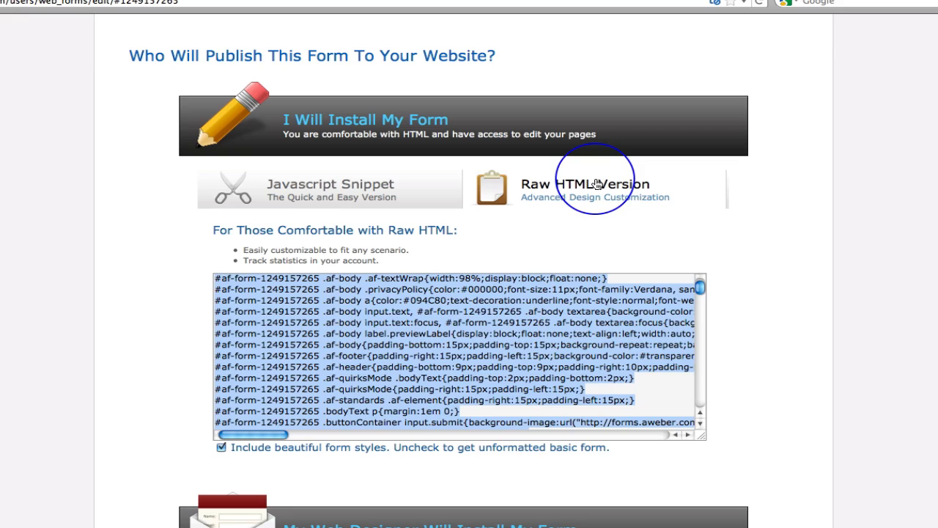
{"action": "mouse_move", "coordinate": [566, 396]}
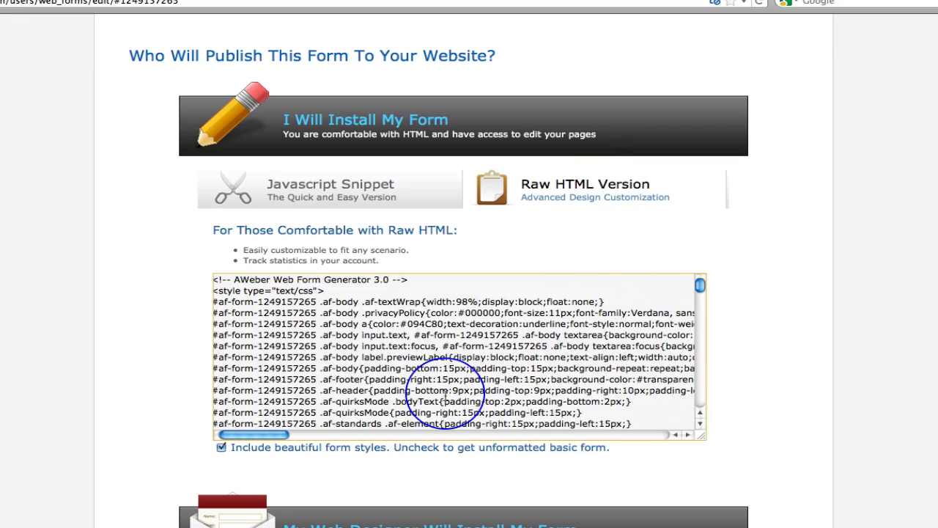
{"action": "scroll", "scroll_direction": "down", "scroll_amount": 3}
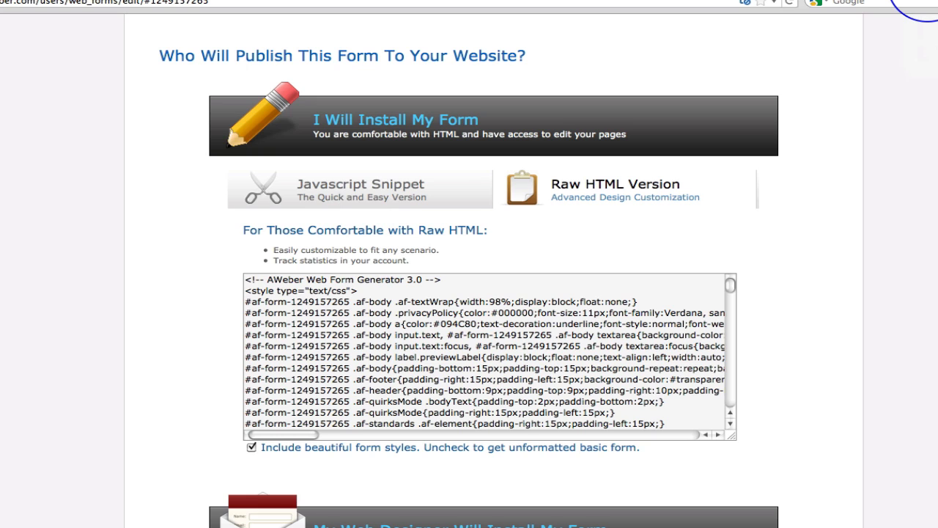
Step: Switch to the WordPress Pages admin and open Page 3 for editing
{"action": "left_click", "coordinate": [352, 6]}
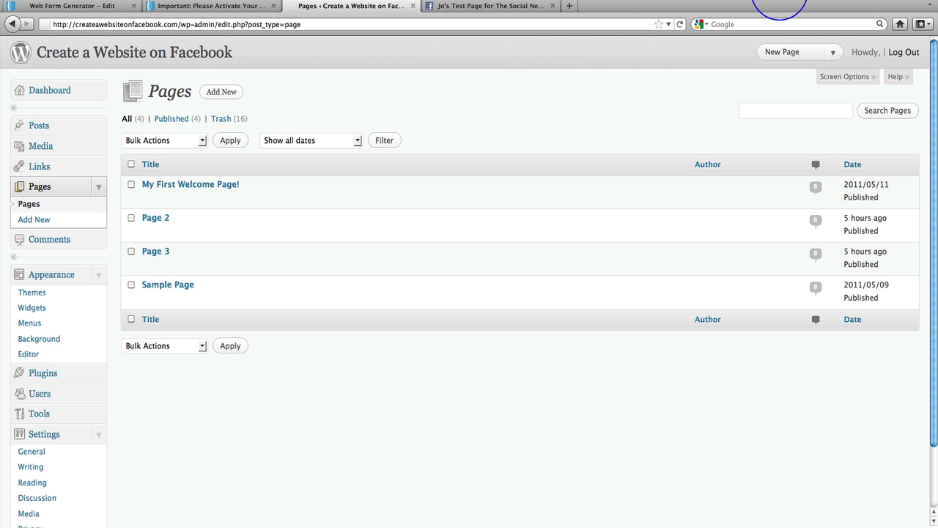
{"action": "mouse_move", "coordinate": [320, 61]}
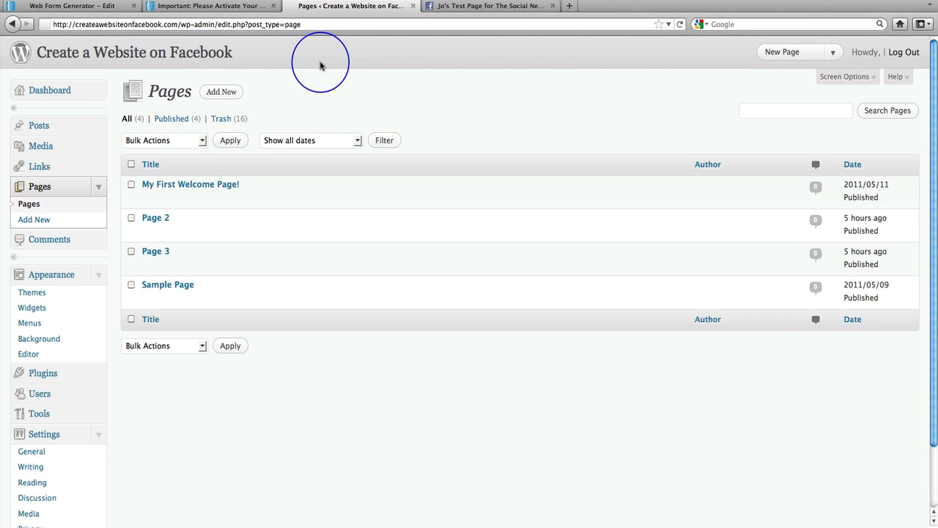
{"action": "mouse_move", "coordinate": [534, 113]}
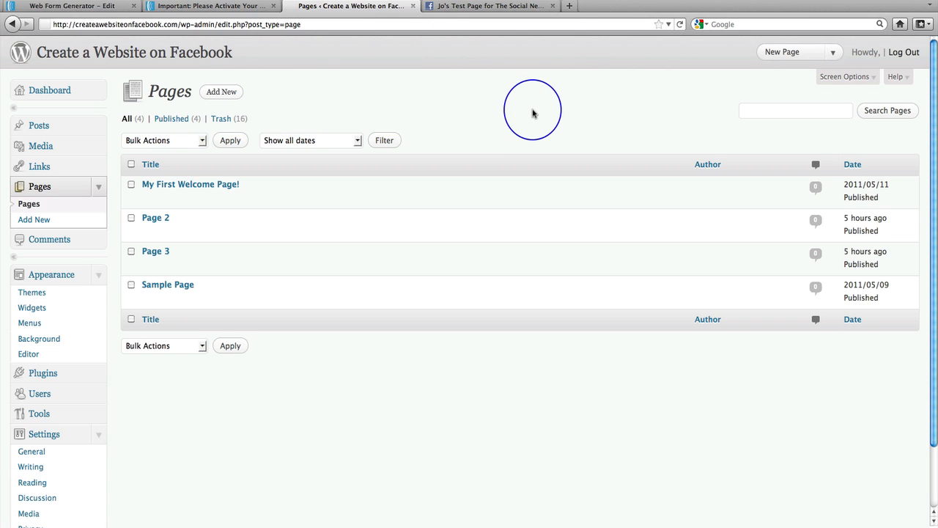
{"action": "mouse_move", "coordinate": [341, 182]}
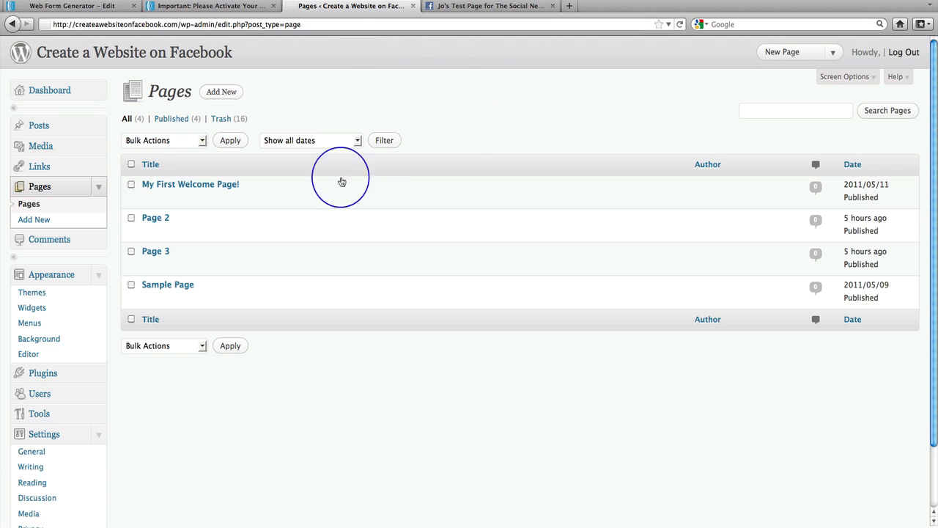
{"action": "mouse_move", "coordinate": [156, 251]}
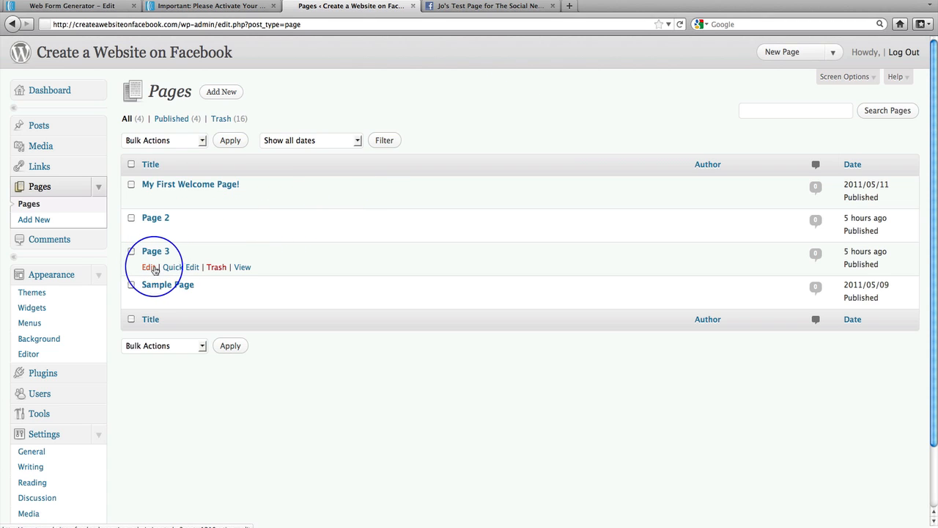
{"action": "left_click", "coordinate": [148, 267]}
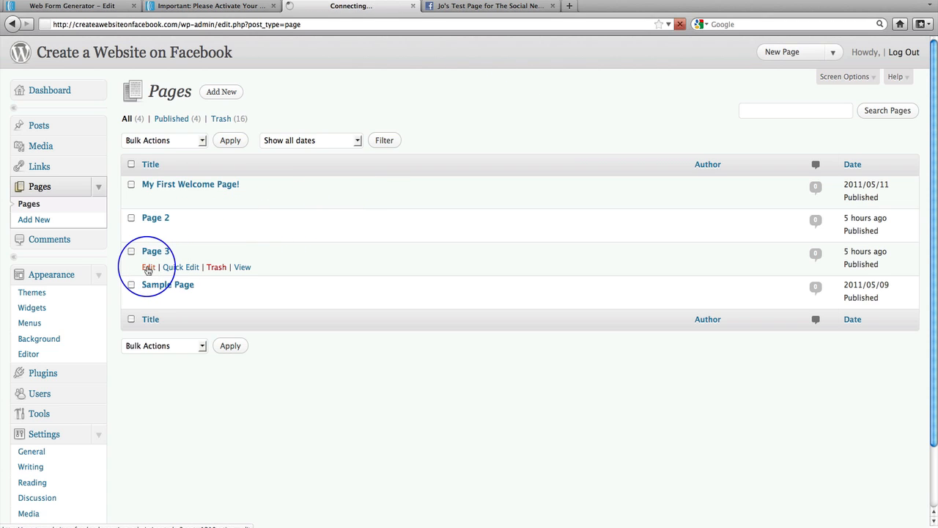
{"action": "left_click", "coordinate": [148, 267]}
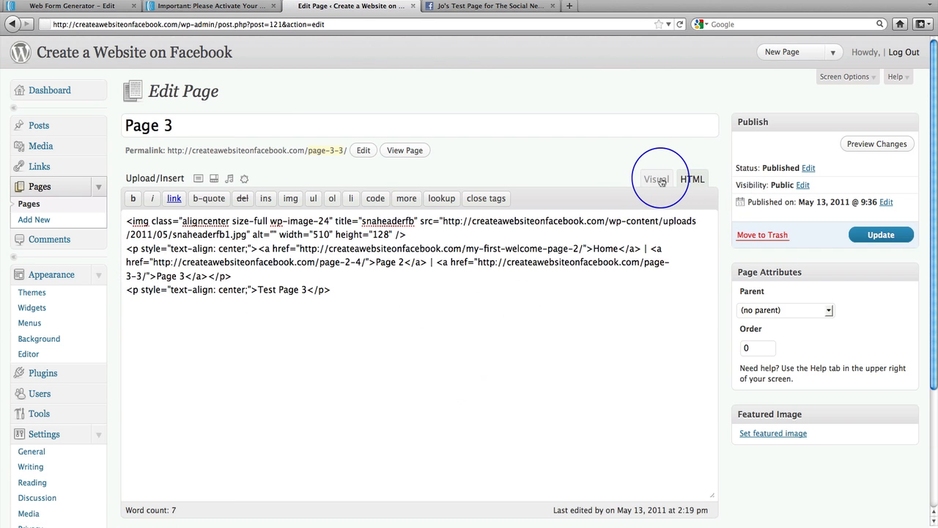
Step: Add the placeholder 'xxxxxxxxxxx' in Visual view and switch to the HTML source
{"action": "left_click", "coordinate": [655, 179]}
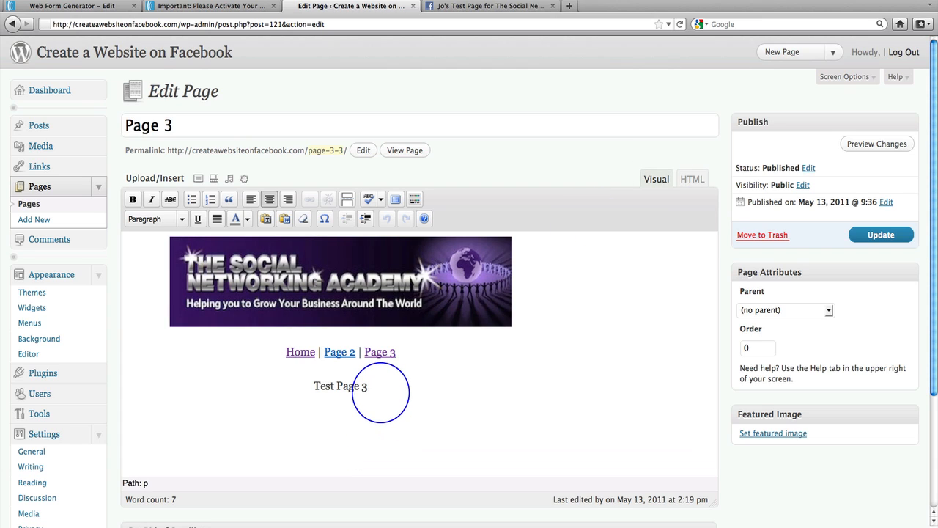
{"action": "type", "text": "xxxxxxxxxxx"}
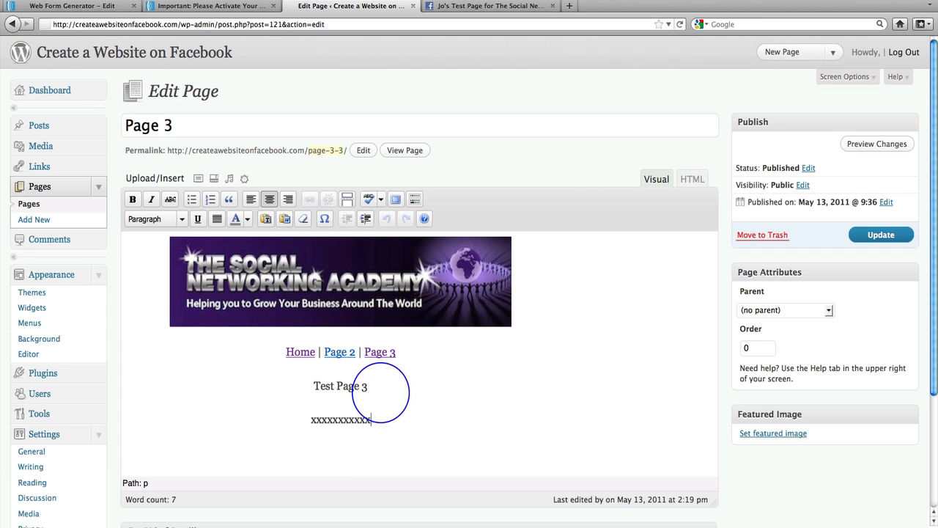
{"action": "mouse_move", "coordinate": [692, 179]}
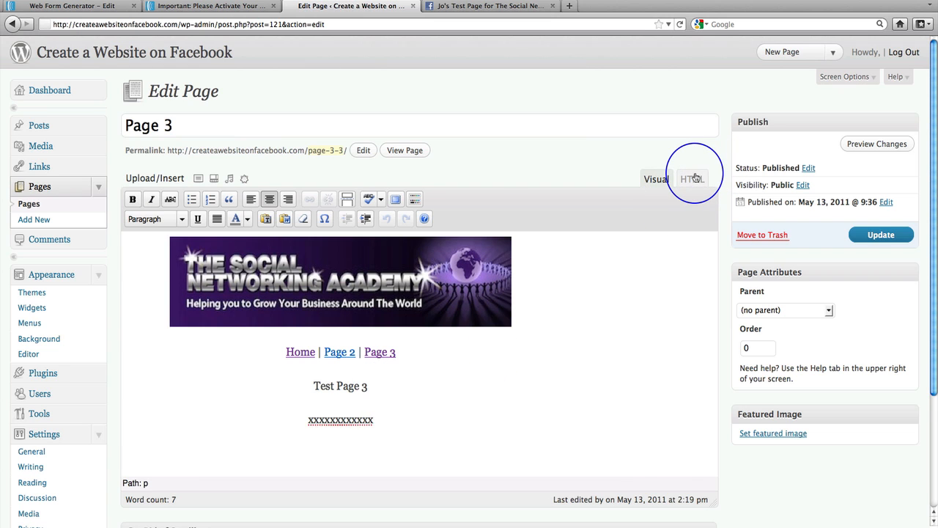
{"action": "left_click", "coordinate": [692, 178]}
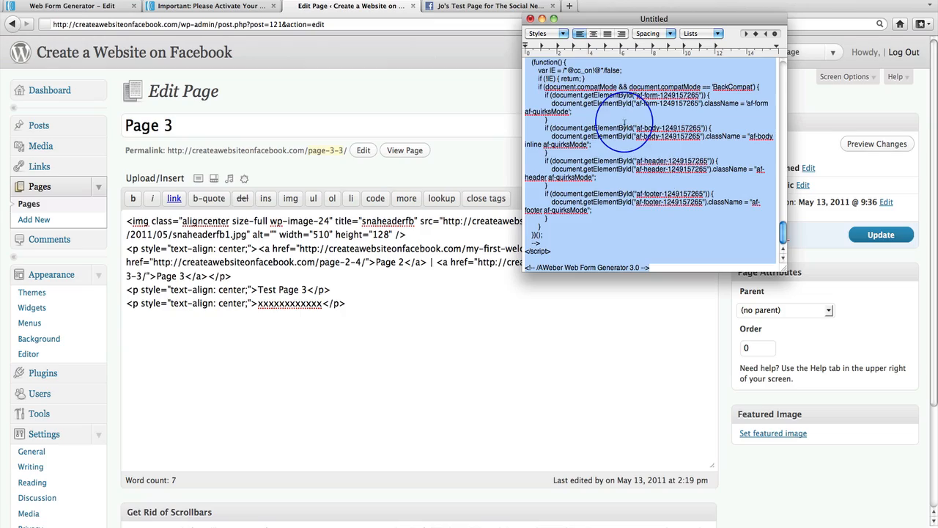
{"action": "scroll", "scroll_direction": "up", "scroll_amount": 3}
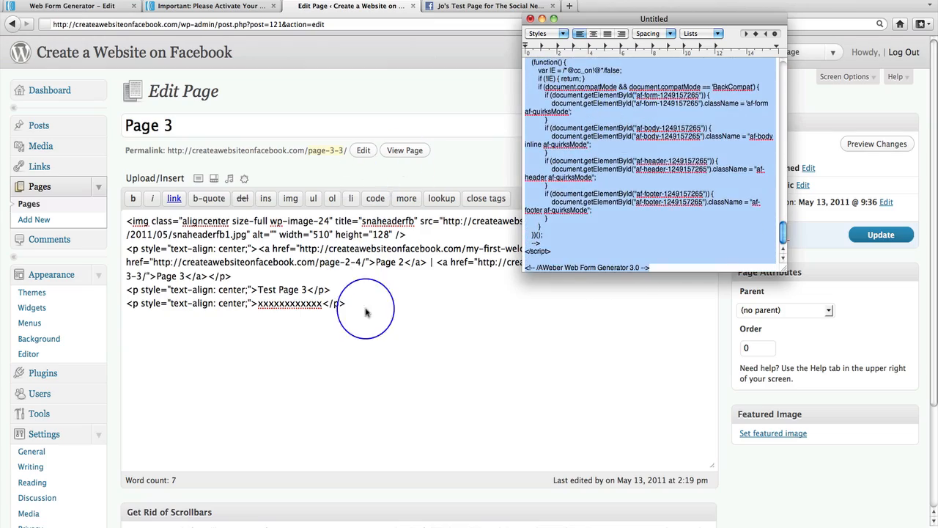
{"action": "mouse_move", "coordinate": [332, 311]}
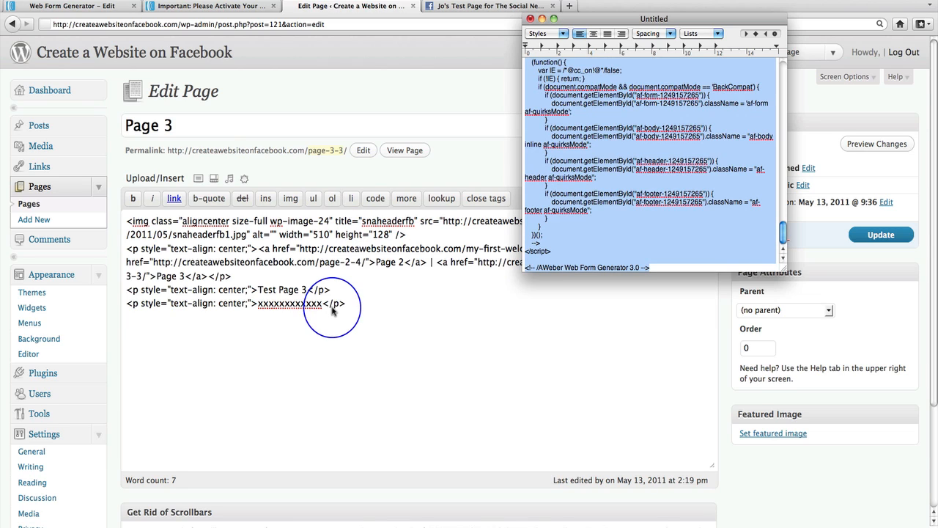
{"action": "mouse_move", "coordinate": [264, 308]}
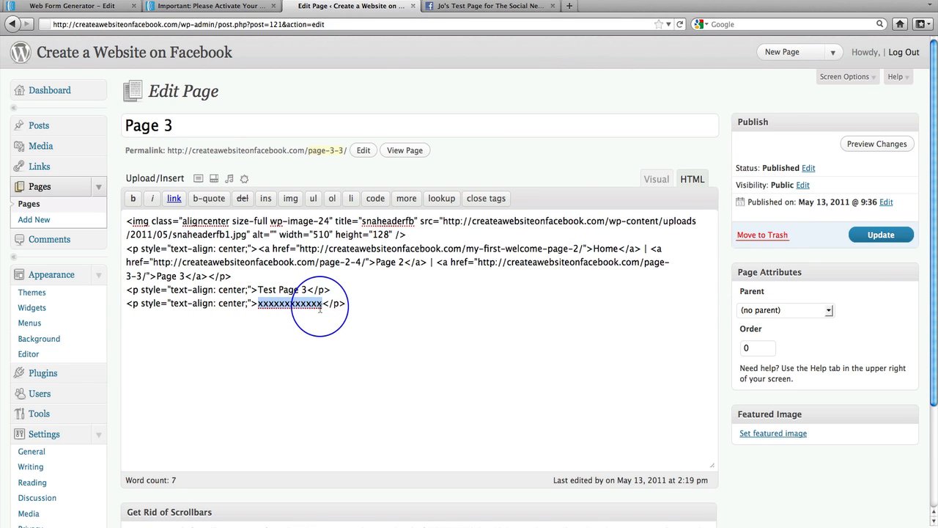
Step: Replace the placeholder with the AWeber form code and update Page 3
{"action": "scroll", "scroll_direction": "down", "scroll_amount": 3}
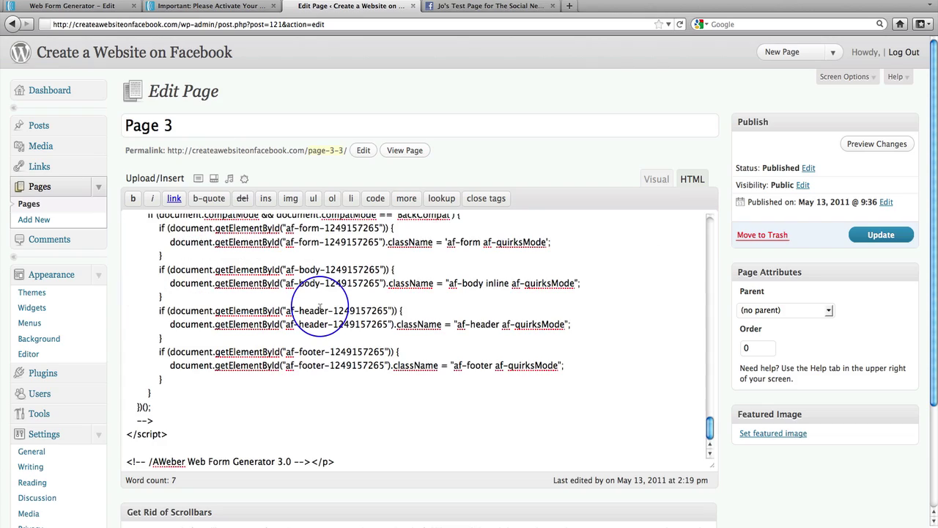
{"action": "scroll", "scroll_direction": "up", "scroll_amount": 3}
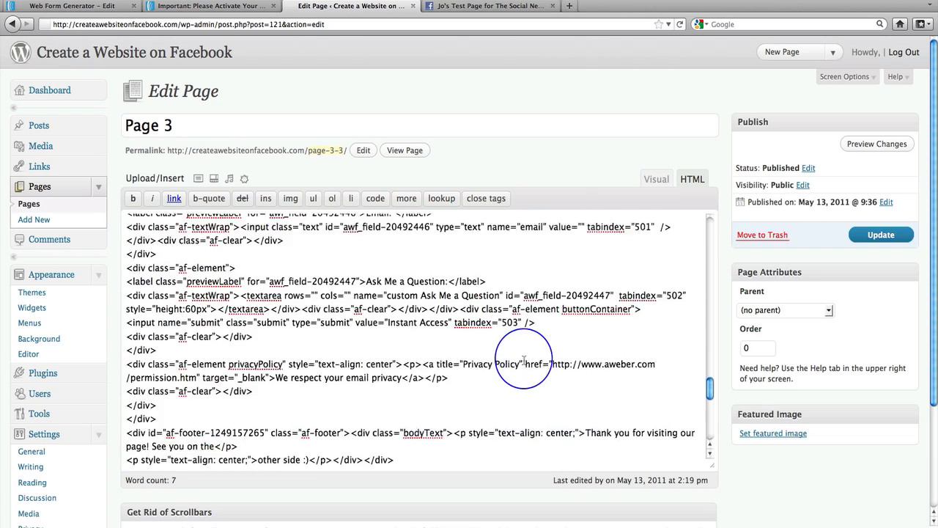
{"action": "scroll", "scroll_direction": "up", "scroll_amount": 3}
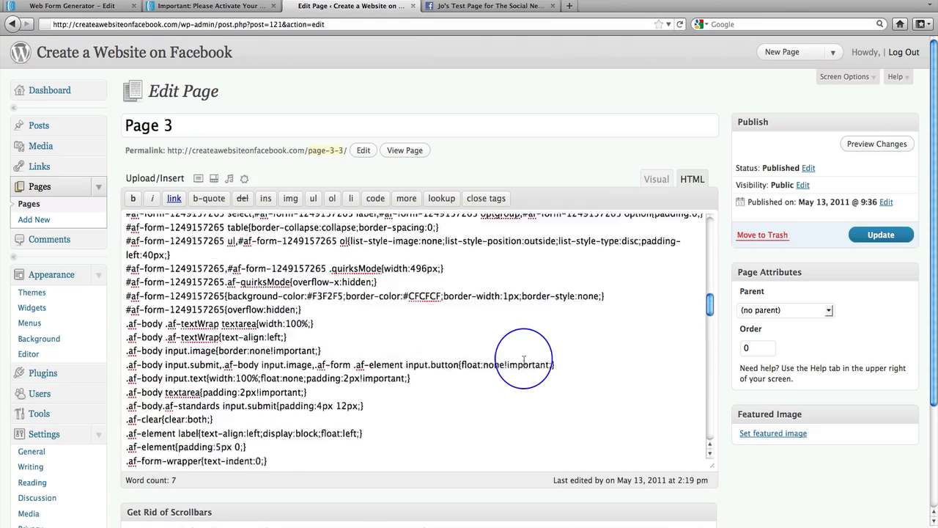
{"action": "scroll", "scroll_direction": "up", "scroll_amount": 3}
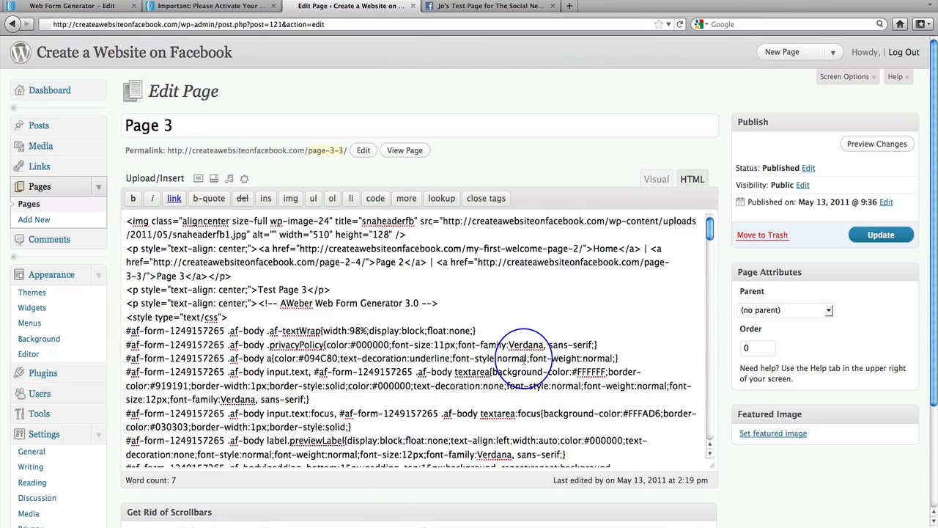
{"action": "scroll", "scroll_direction": "down", "scroll_amount": 3}
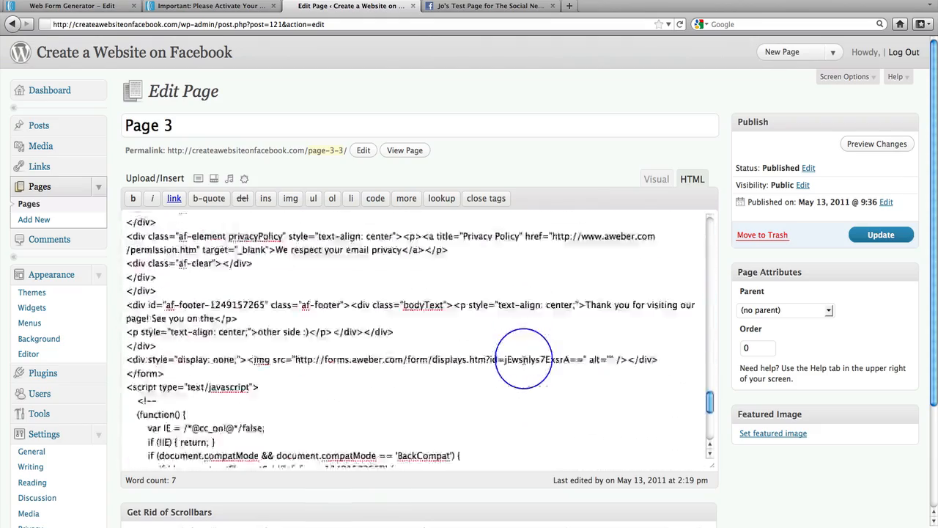
{"action": "scroll", "scroll_direction": "up", "scroll_amount": 3}
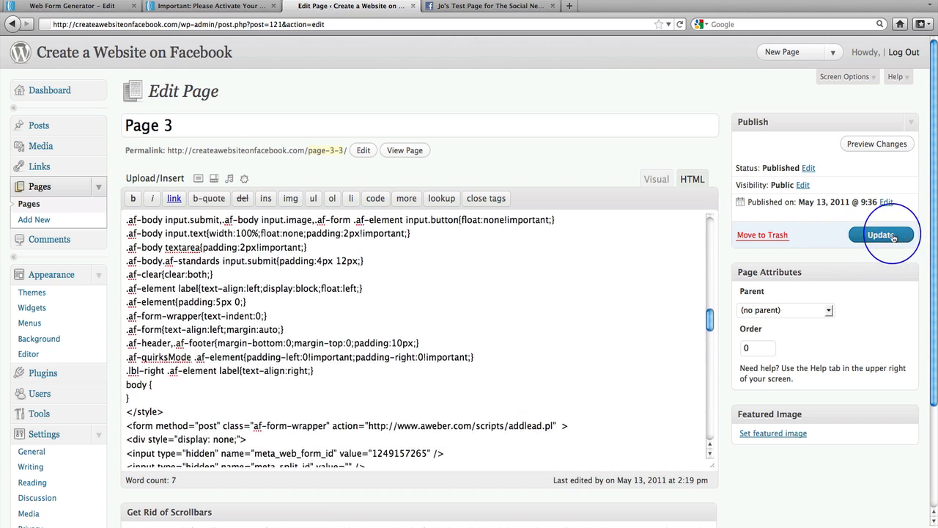
{"action": "left_click", "coordinate": [883, 234]}
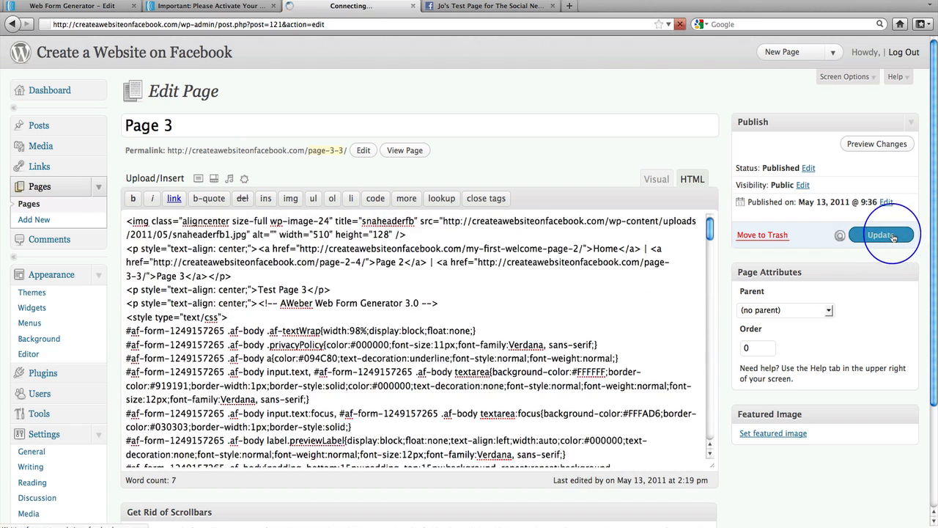
Step: View the published Page 3 showing the purple Welcome opt-in form with name and email fields
{"action": "left_click", "coordinate": [883, 234]}
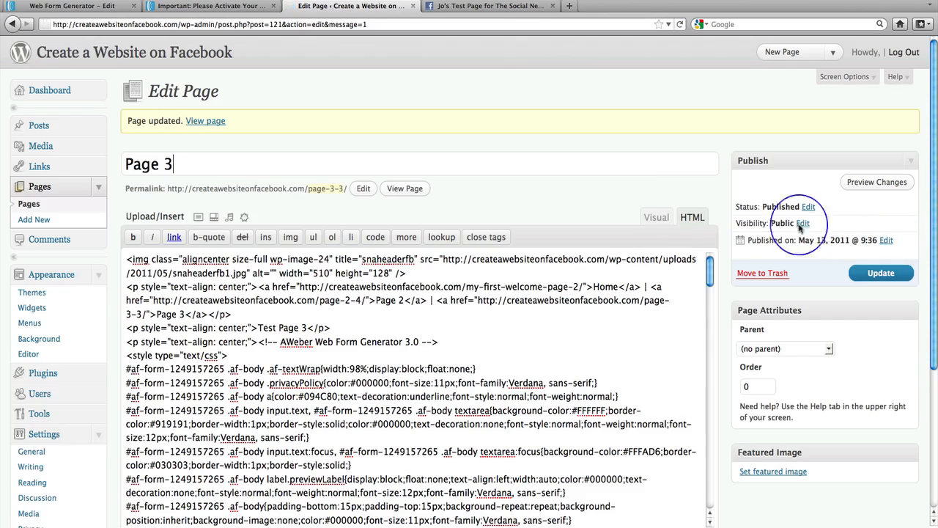
{"action": "left_click", "coordinate": [404, 187]}
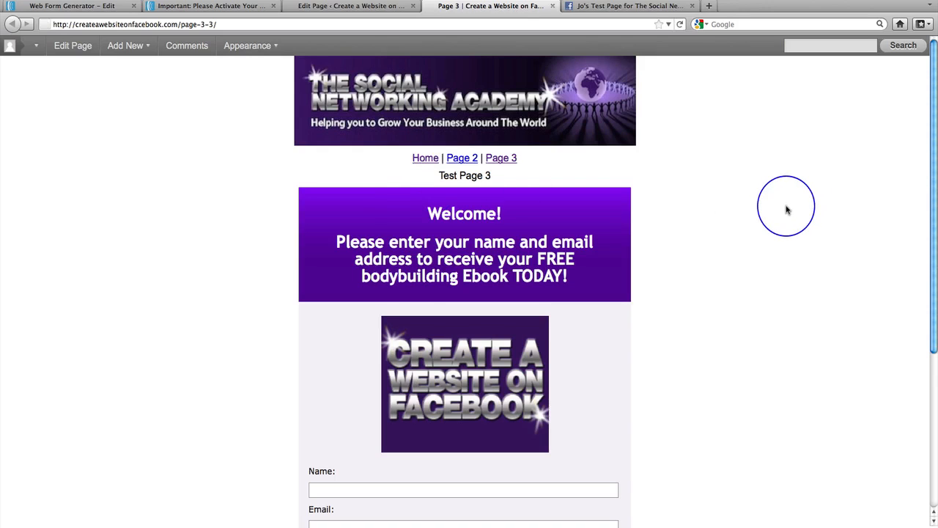
{"action": "scroll", "scroll_direction": "down", "scroll_amount": 3}
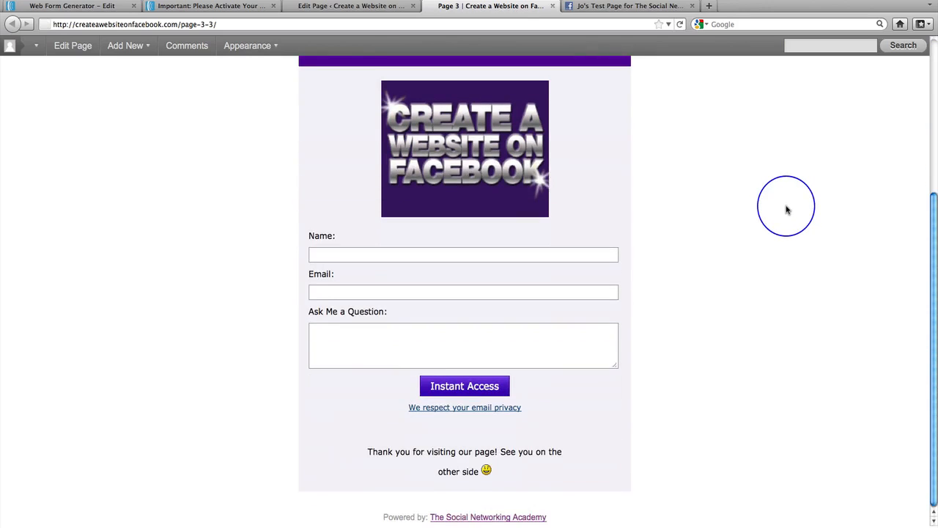
{"action": "scroll", "scroll_direction": "up", "scroll_amount": 3}
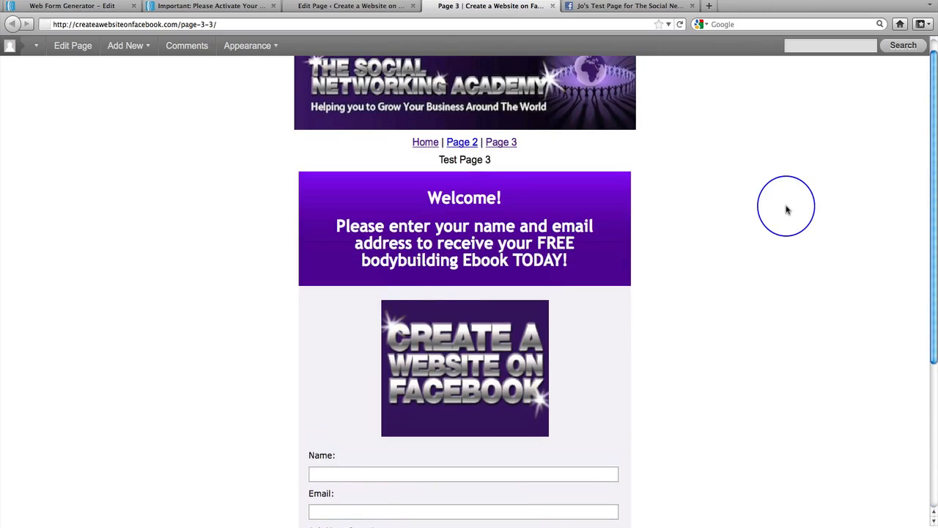
{"action": "scroll", "scroll_direction": "down", "scroll_amount": 3}
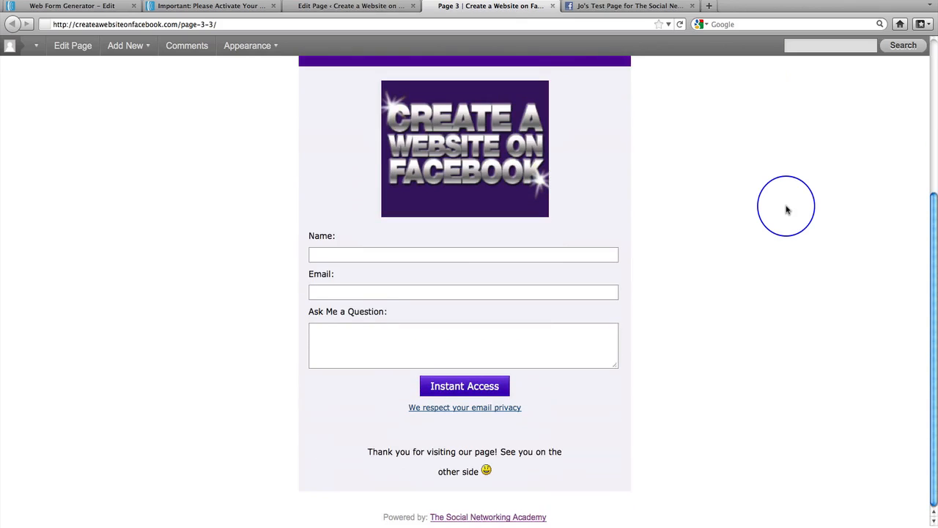
{"action": "scroll", "scroll_direction": "up", "scroll_amount": 3}
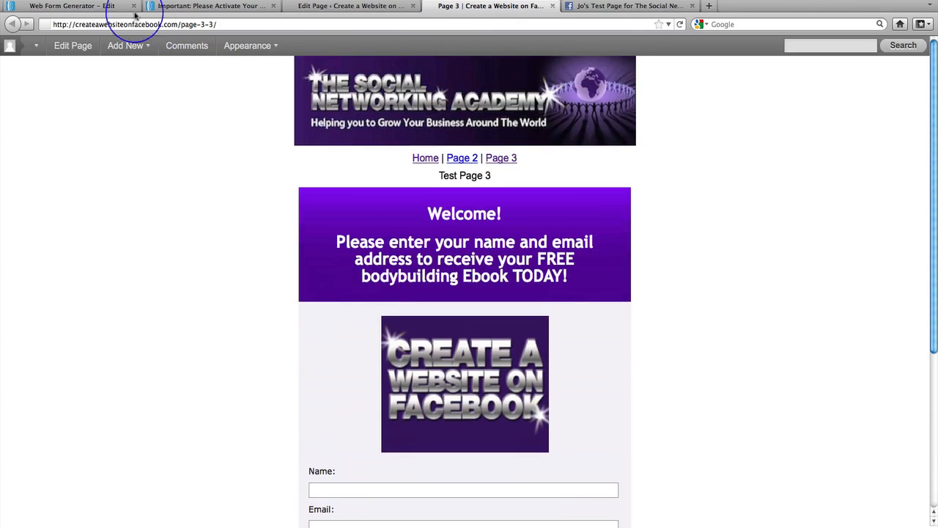
{"action": "left_click", "coordinate": [66, 6]}
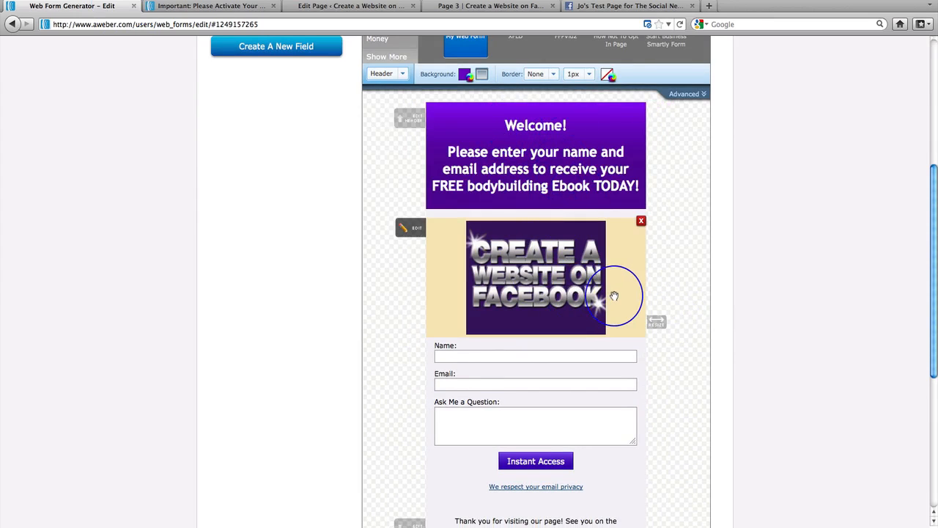
{"action": "scroll", "scroll_direction": "down", "scroll_amount": 3}
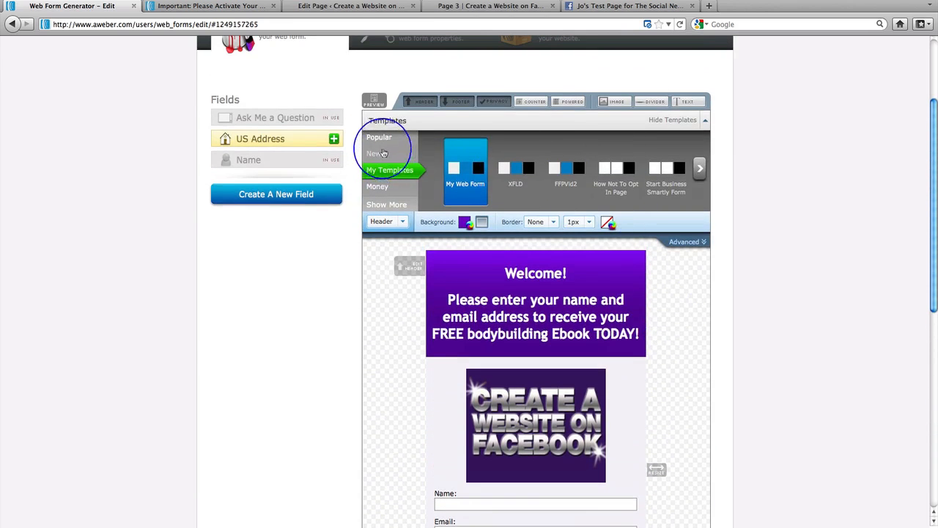
{"action": "left_click", "coordinate": [378, 138]}
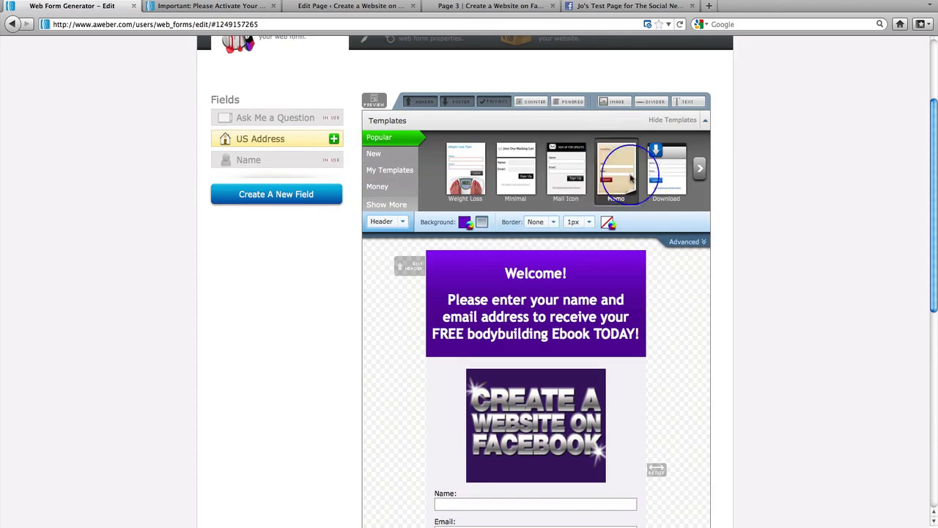
{"action": "mouse_move", "coordinate": [566, 173]}
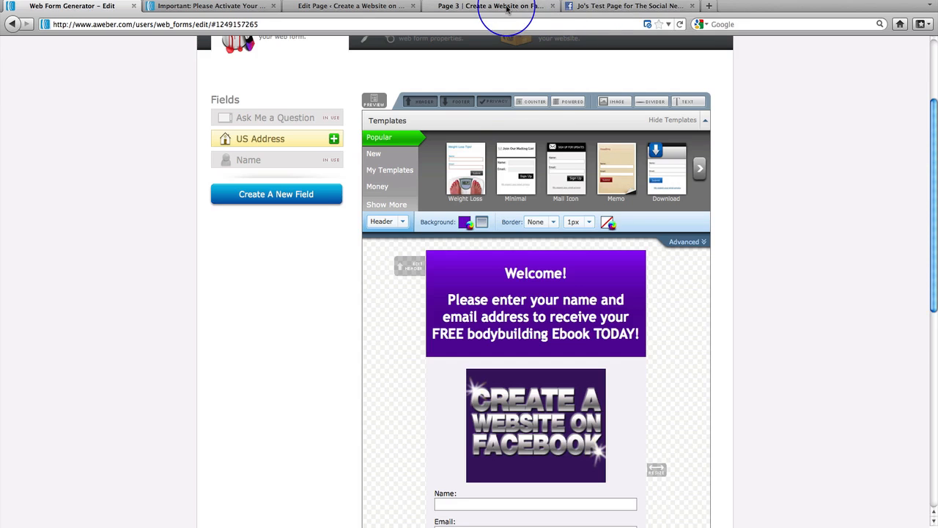
{"action": "left_click", "coordinate": [487, 6]}
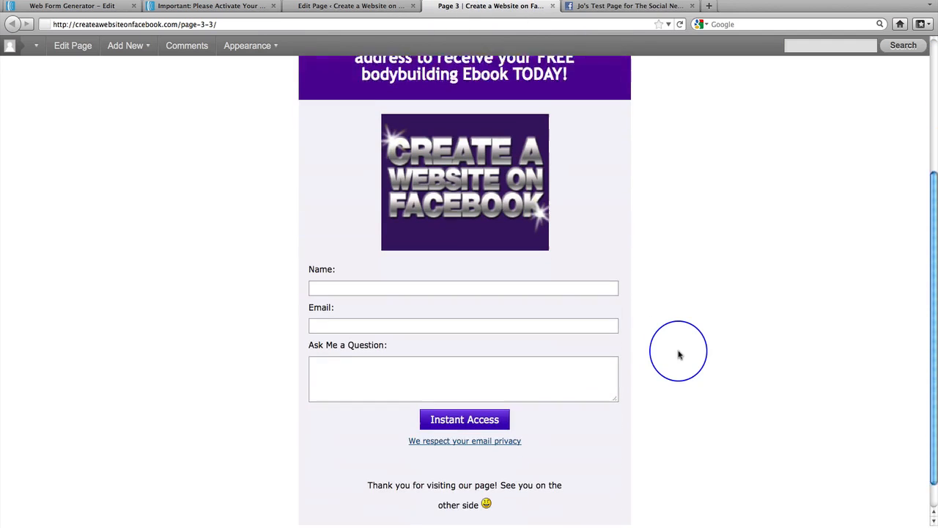
Step: Switch to the Facebook page and open Page 3 inside the Welcome tab
{"action": "scroll", "scroll_direction": "up", "scroll_amount": 3}
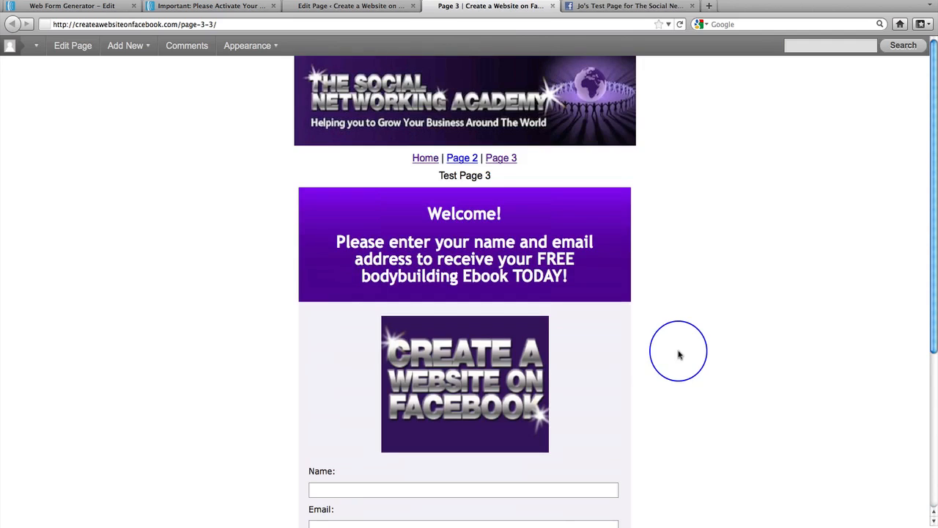
{"action": "mouse_move", "coordinate": [641, 47]}
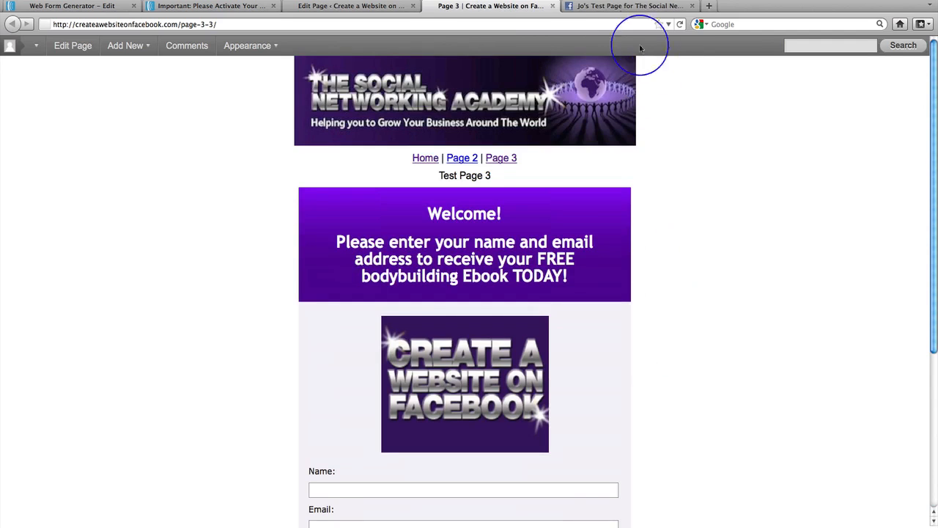
{"action": "left_click", "coordinate": [628, 5]}
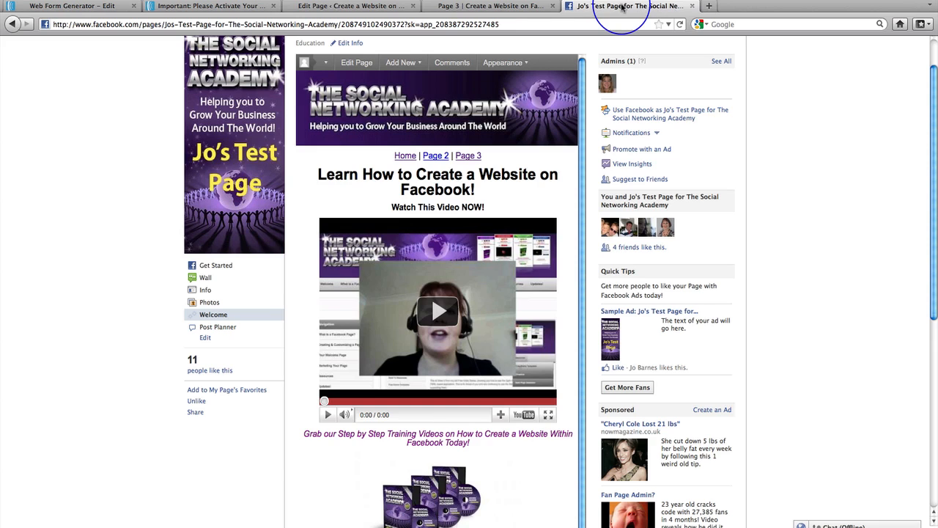
{"action": "mouse_move", "coordinate": [472, 145]}
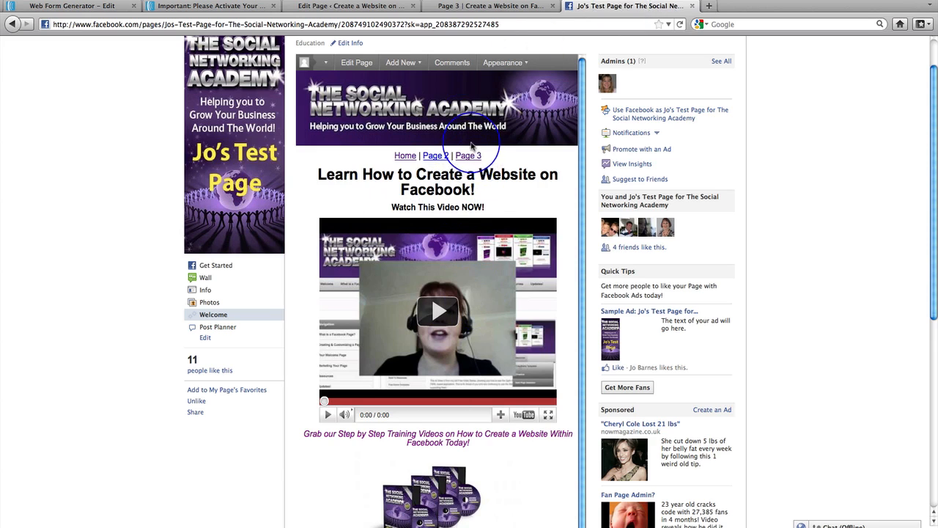
{"action": "left_click", "coordinate": [469, 155]}
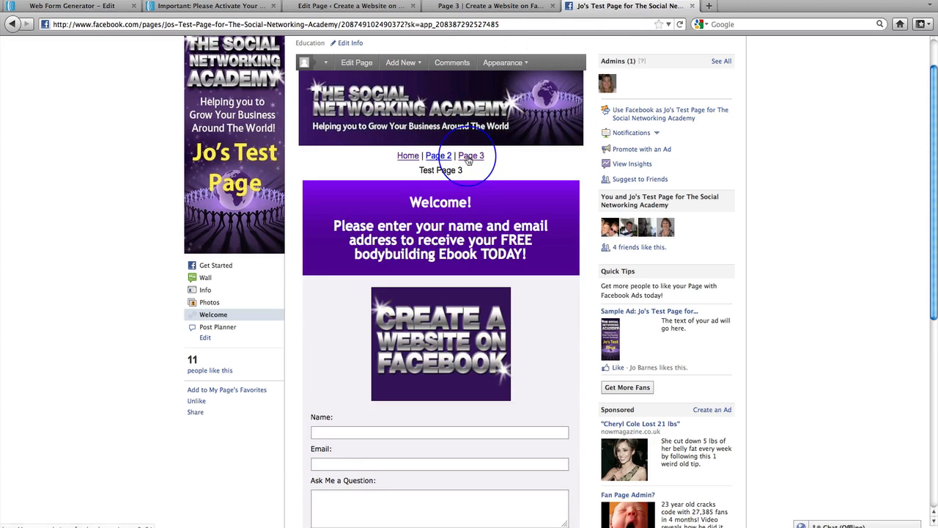
{"action": "scroll", "scroll_direction": "down", "scroll_amount": 3}
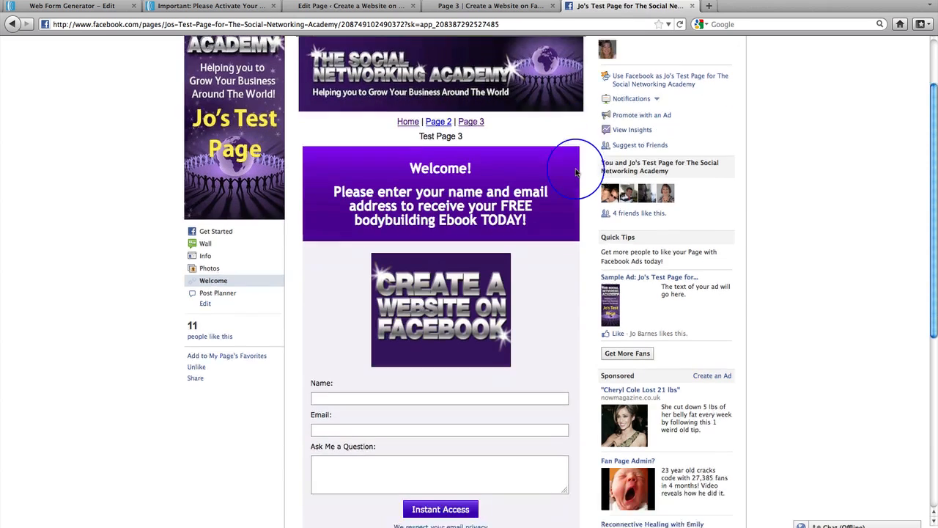
{"action": "scroll", "scroll_direction": "down", "scroll_amount": 3}
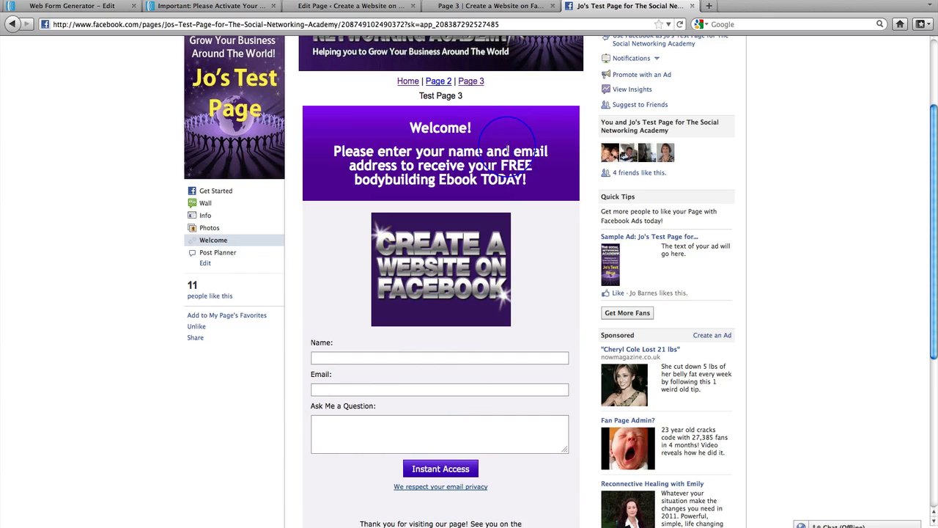
{"action": "scroll", "scroll_direction": "down", "scroll_amount": 3}
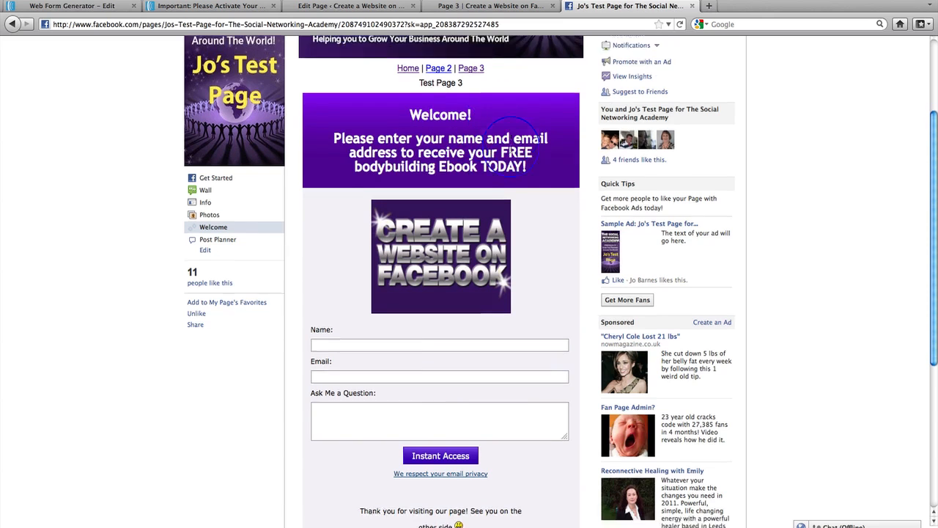
Step: Scroll through the embedded opt-in form down to the Instant Access button
{"action": "scroll", "scroll_direction": "down", "scroll_amount": 3}
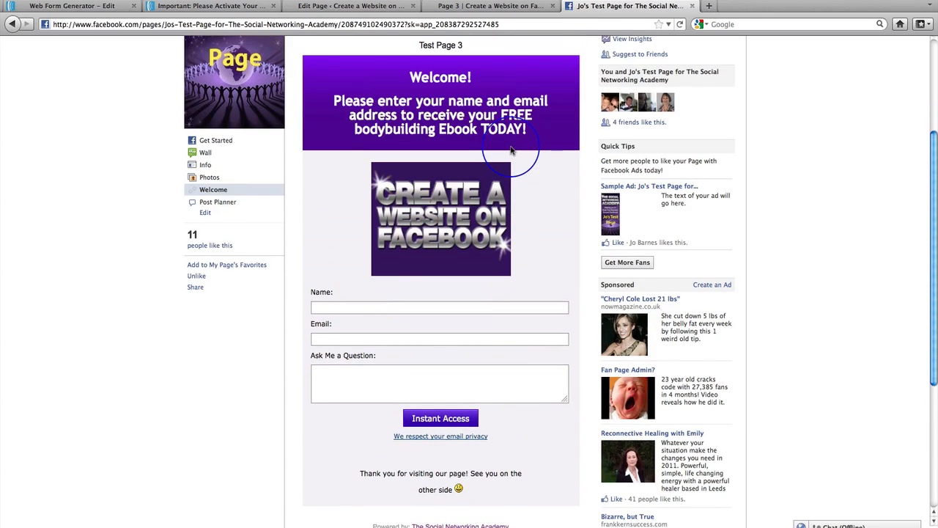
{"action": "scroll", "scroll_direction": "up", "scroll_amount": 3}
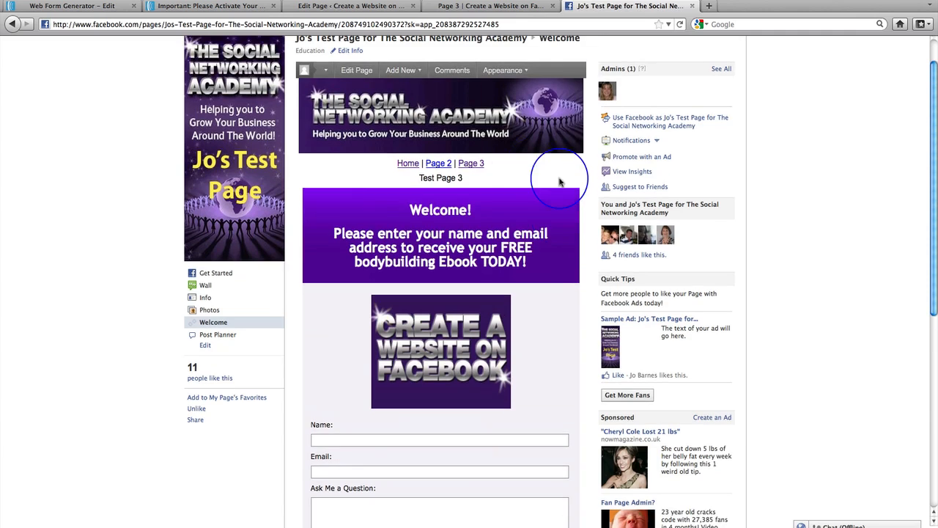
{"action": "scroll", "scroll_direction": "down", "scroll_amount": 3}
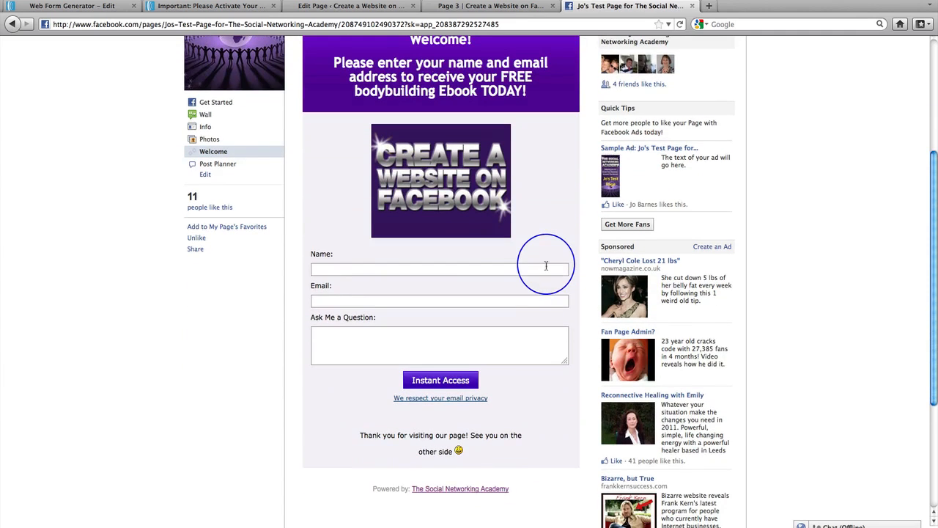
{"action": "right_click", "coordinate": [545, 228]}
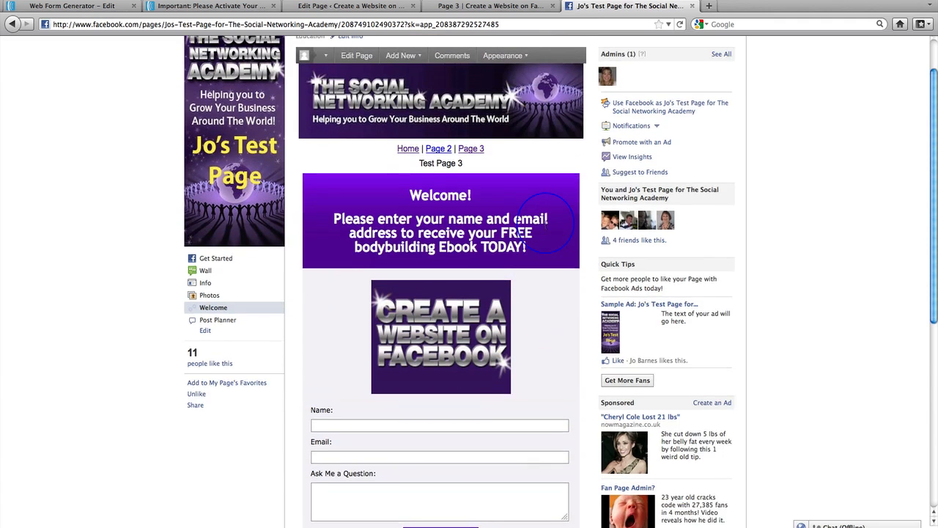
{"action": "scroll", "scroll_direction": "down", "scroll_amount": 3}
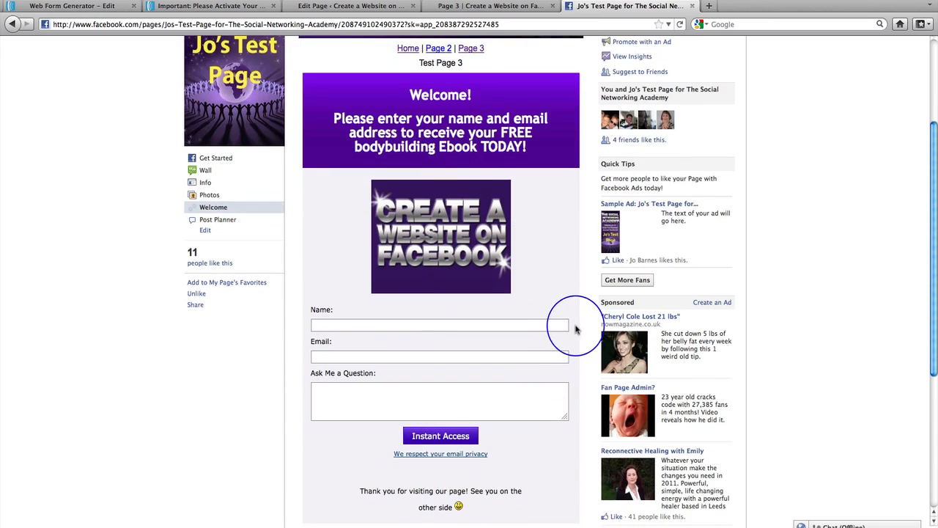
{"action": "scroll", "scroll_direction": "down", "scroll_amount": 3}
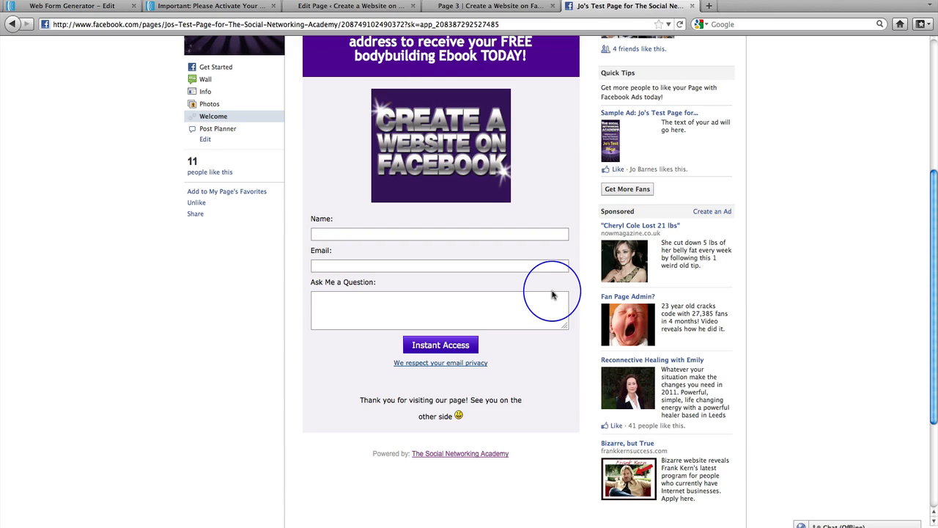
Step: Return to the WordPress editor and open Appearance > Themes
{"action": "left_click", "coordinate": [352, 6]}
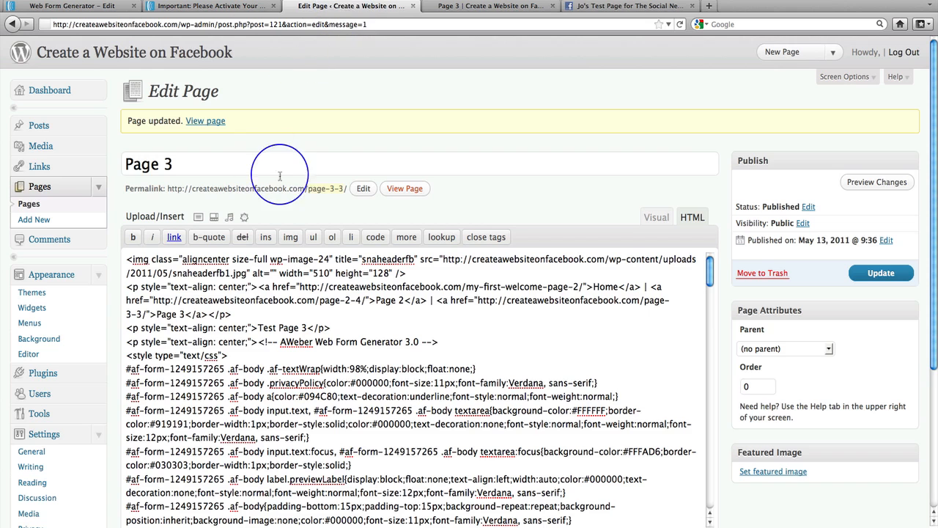
{"action": "scroll", "scroll_direction": "down", "scroll_amount": 3}
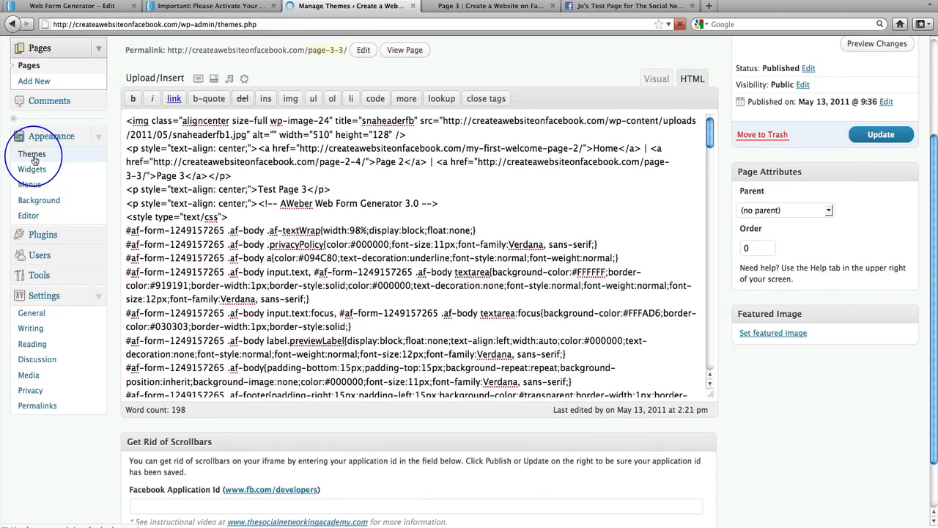
{"action": "left_click", "coordinate": [31, 154]}
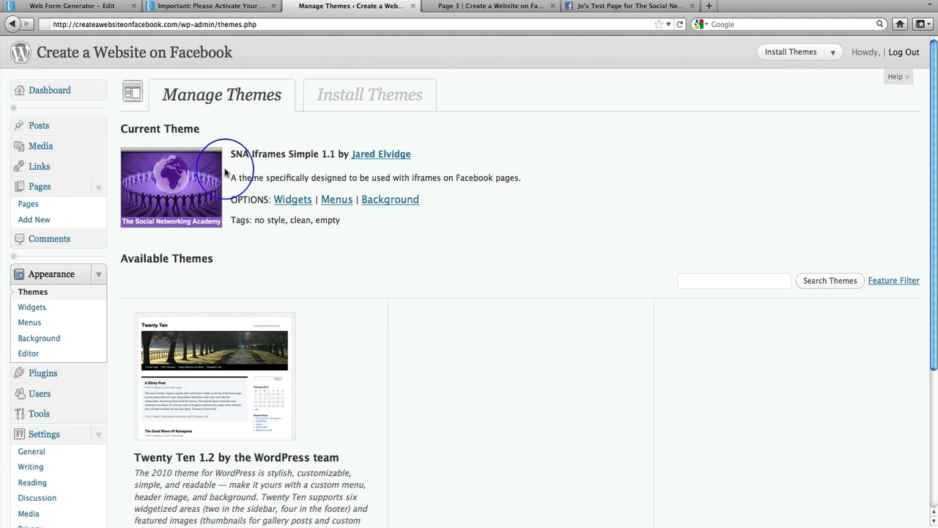
Step: Glance at the live Page 3 and Facebook tabs, then return to Manage Themes showing SNA Iframes Simple 1.1
{"action": "left_click", "coordinate": [490, 6]}
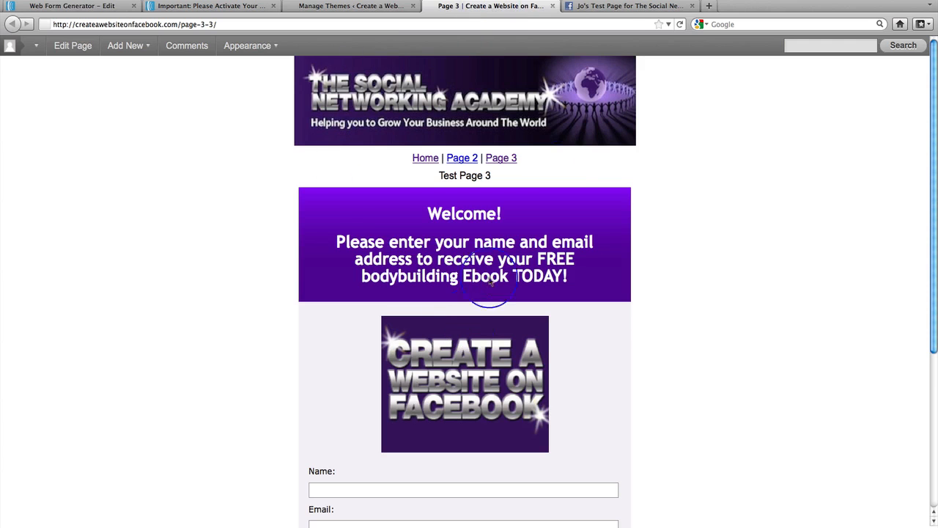
{"action": "left_click", "coordinate": [627, 6]}
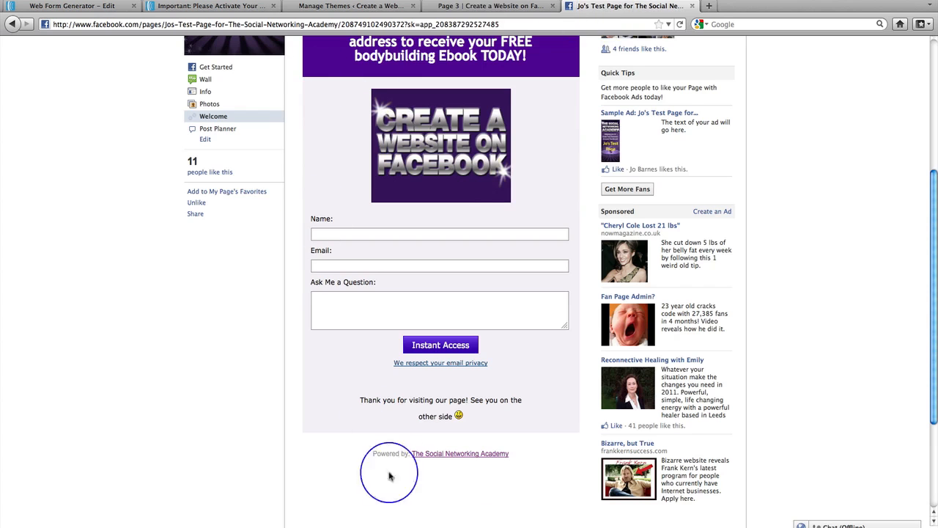
{"action": "scroll", "scroll_direction": "up", "scroll_amount": 3}
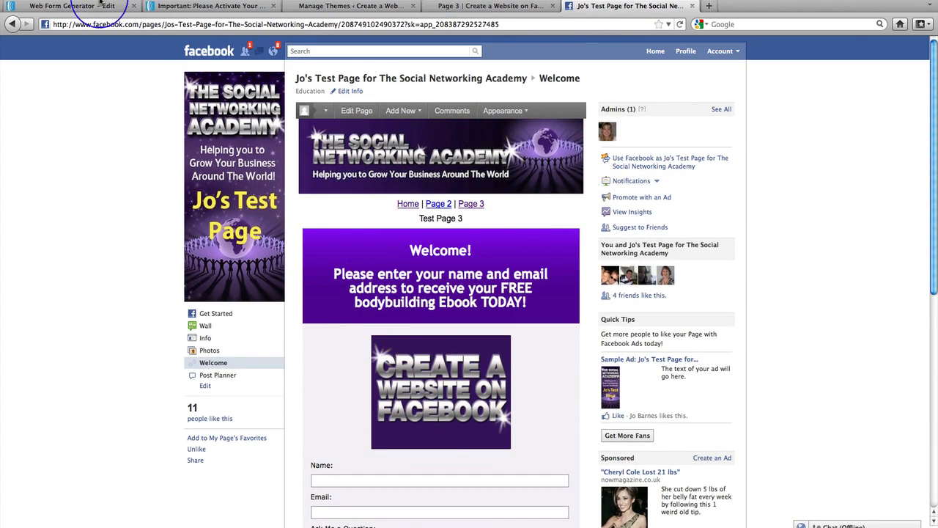
{"action": "left_click", "coordinate": [351, 6]}
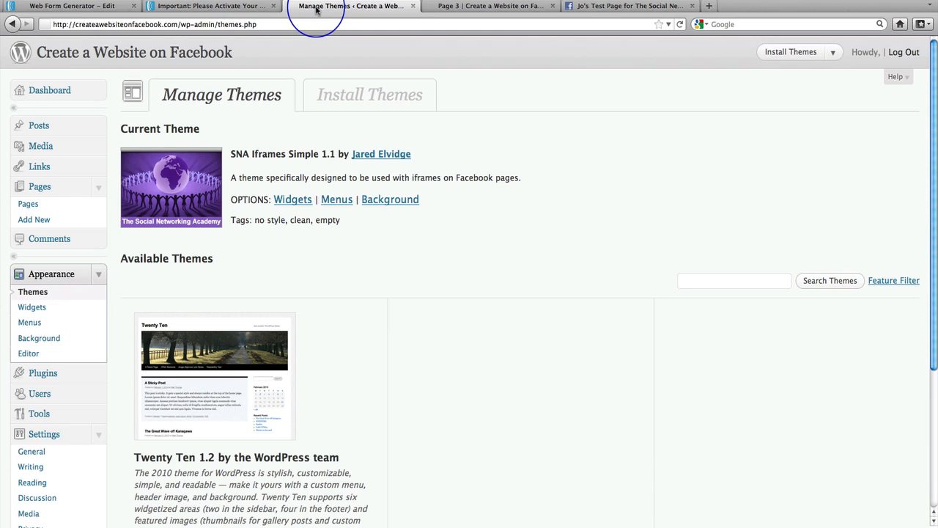
{"action": "mouse_move", "coordinate": [267, 272]}
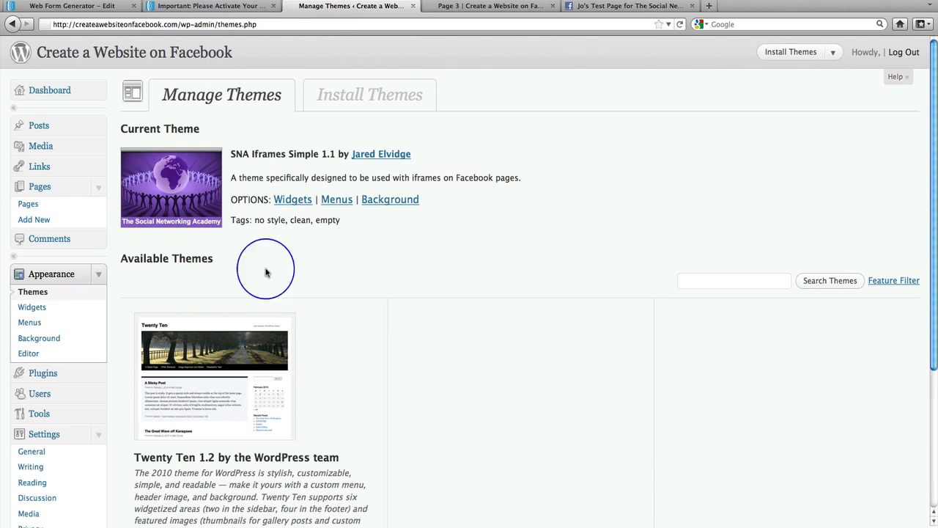
{"action": "mouse_move", "coordinate": [501, 20]}
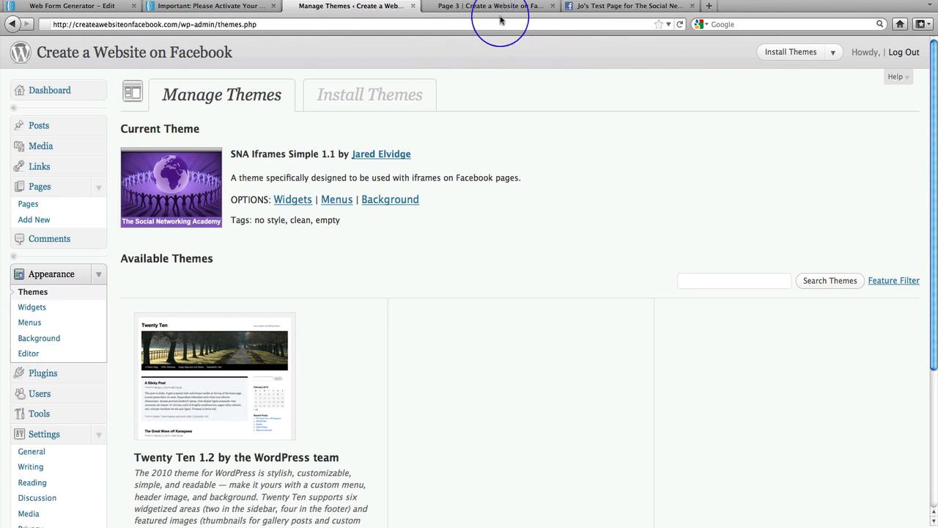
{"action": "mouse_move", "coordinate": [334, 192]}
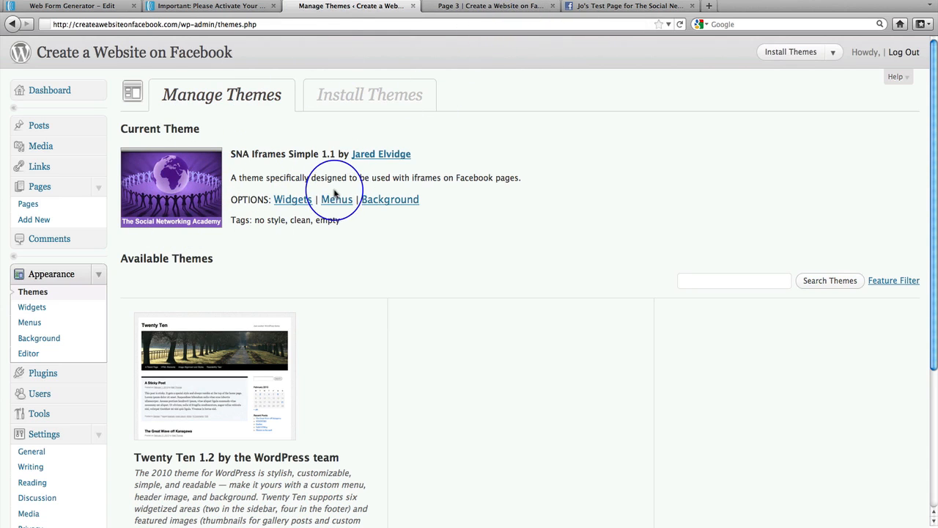
{"action": "mouse_move", "coordinate": [281, 143]}
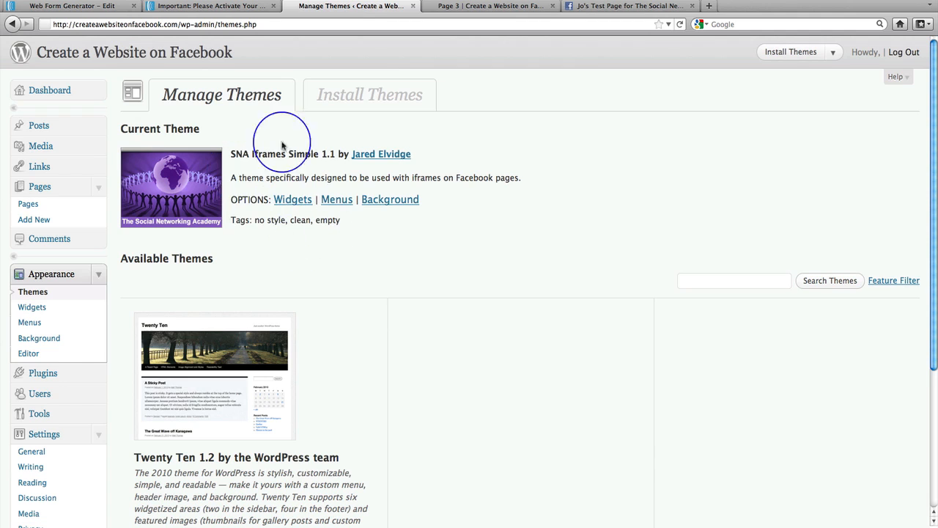
{"action": "mouse_move", "coordinate": [419, 214]}
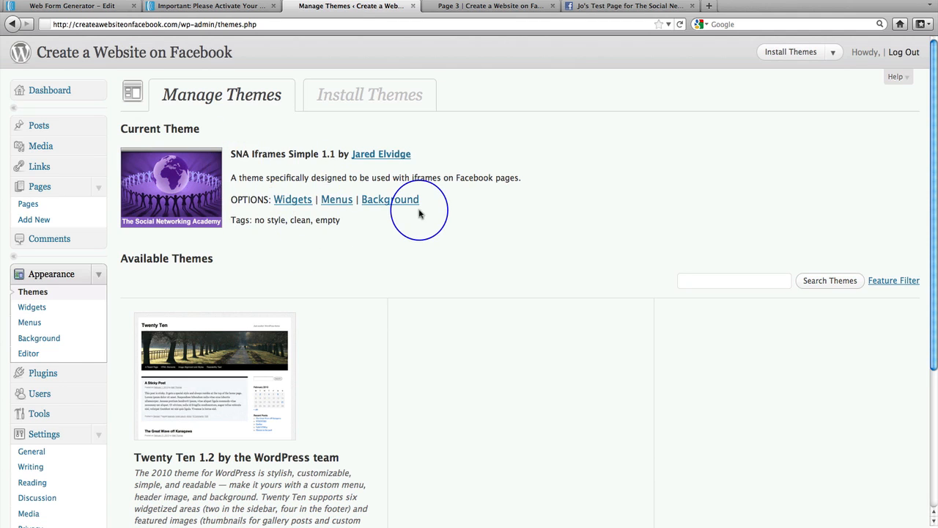